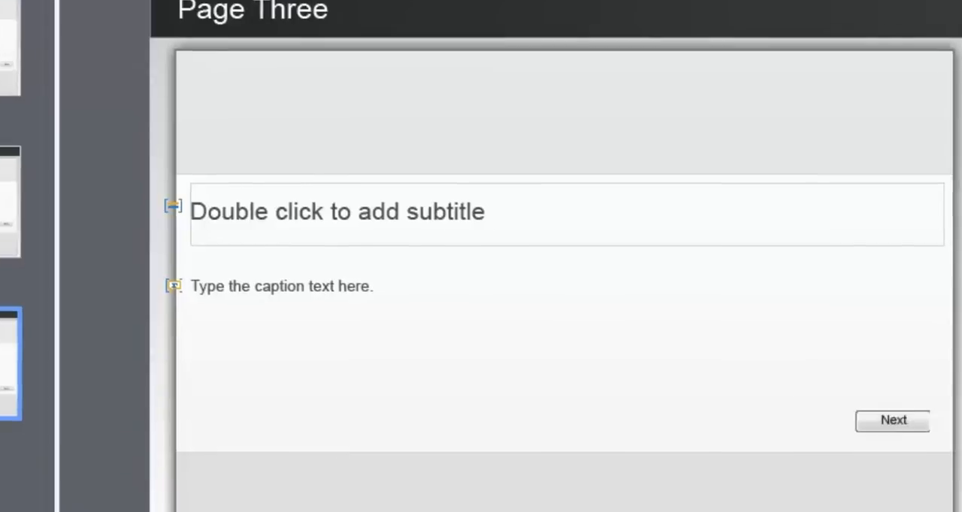
Select slide 2, Page Two, and confirm its On Enter action is Hide Playbar.
click(891, 420)
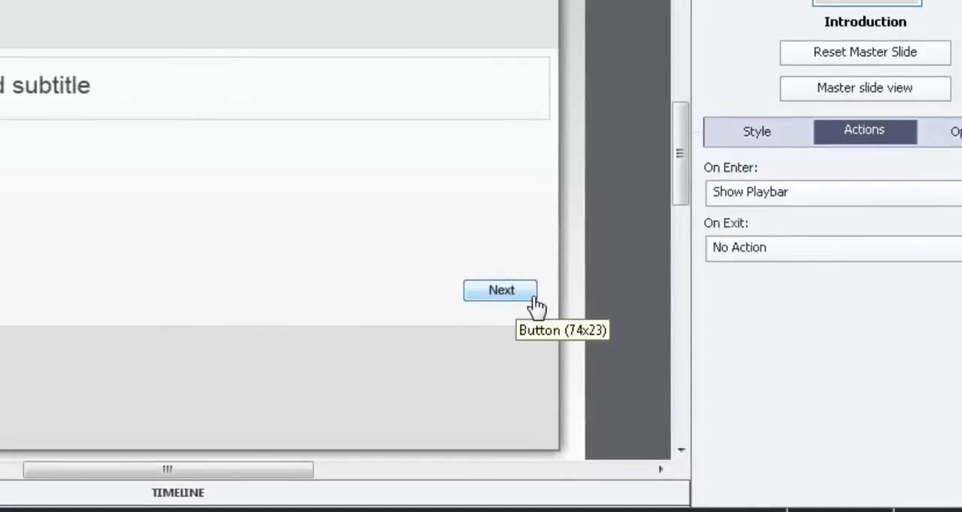
mouse_move(574, 284)
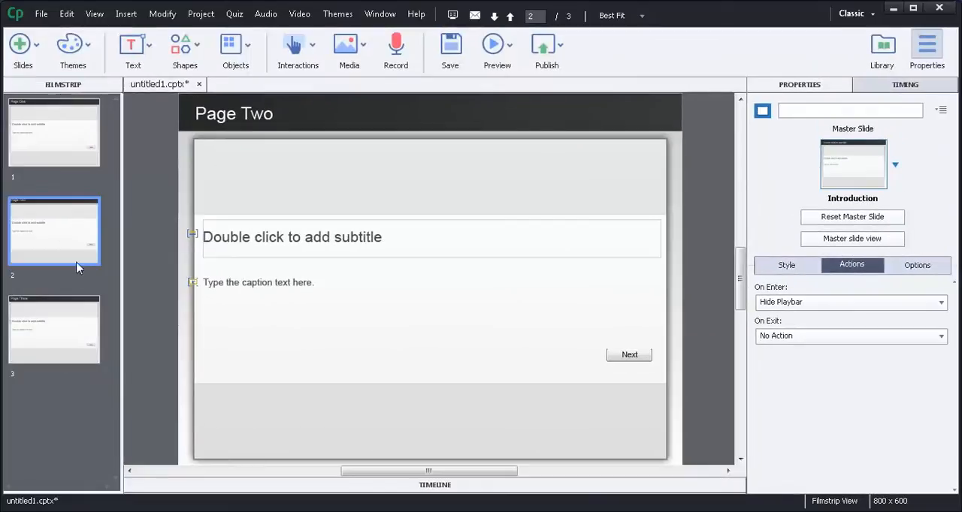
click(54, 132)
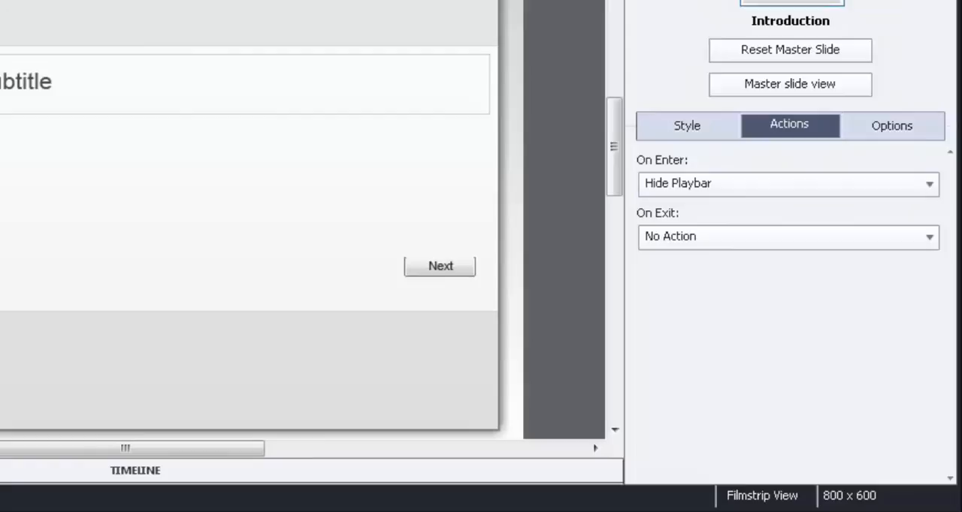
mouse_move(732, 189)
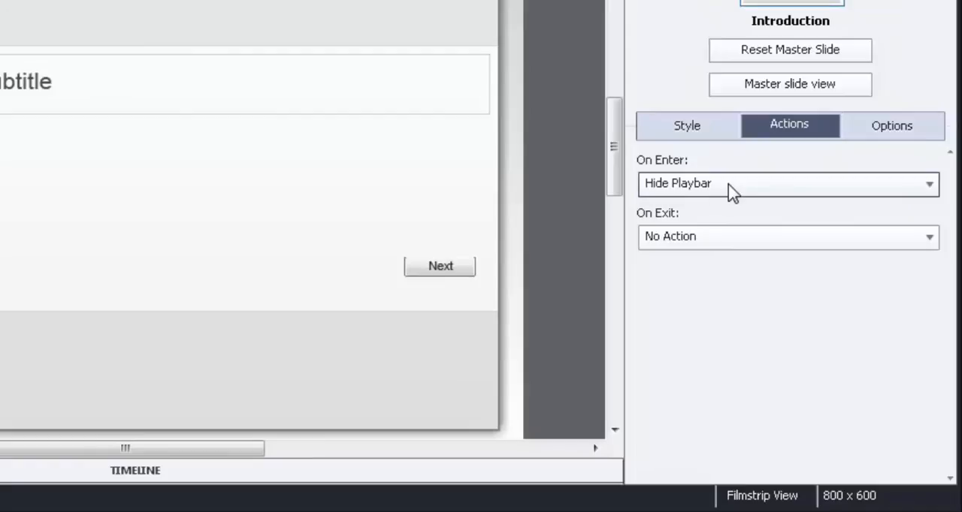
click(786, 184)
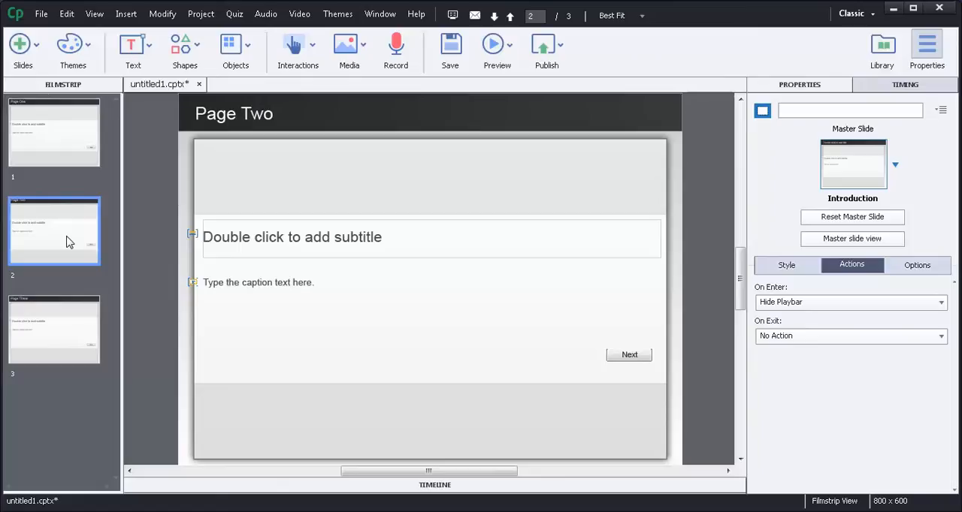
mouse_move(117, 254)
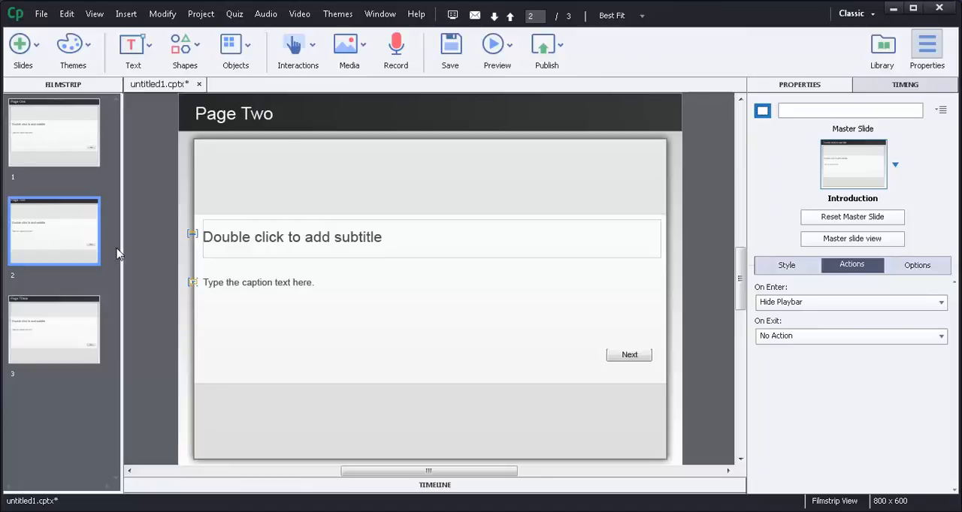
mouse_move(128, 244)
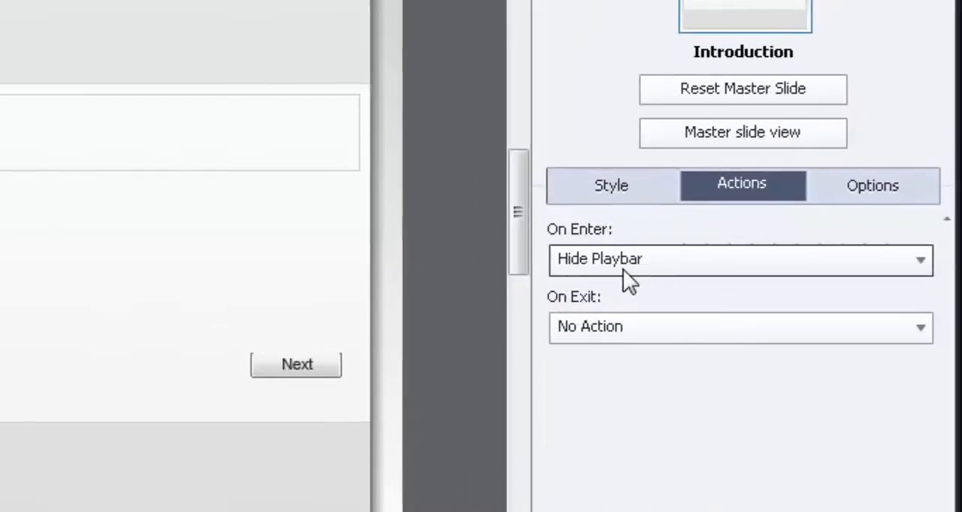
mouse_move(669, 261)
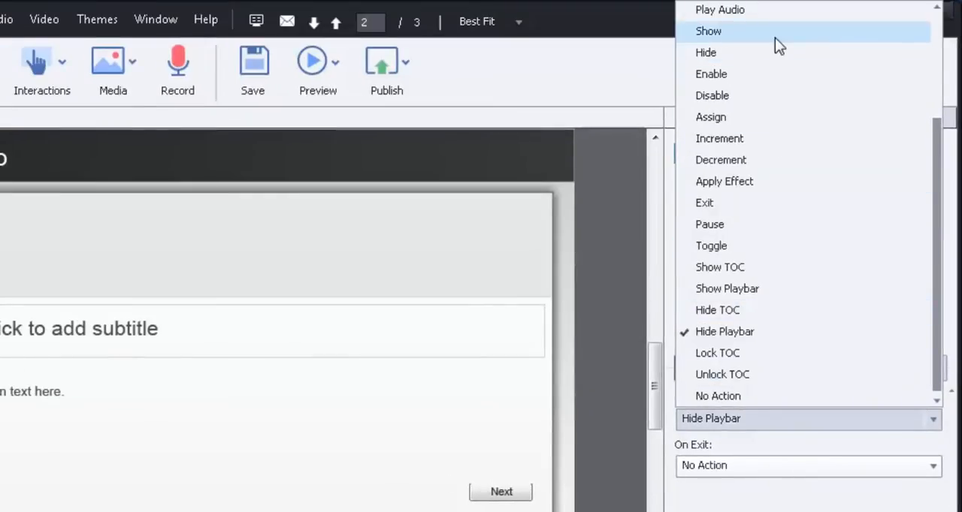
mouse_move(779, 53)
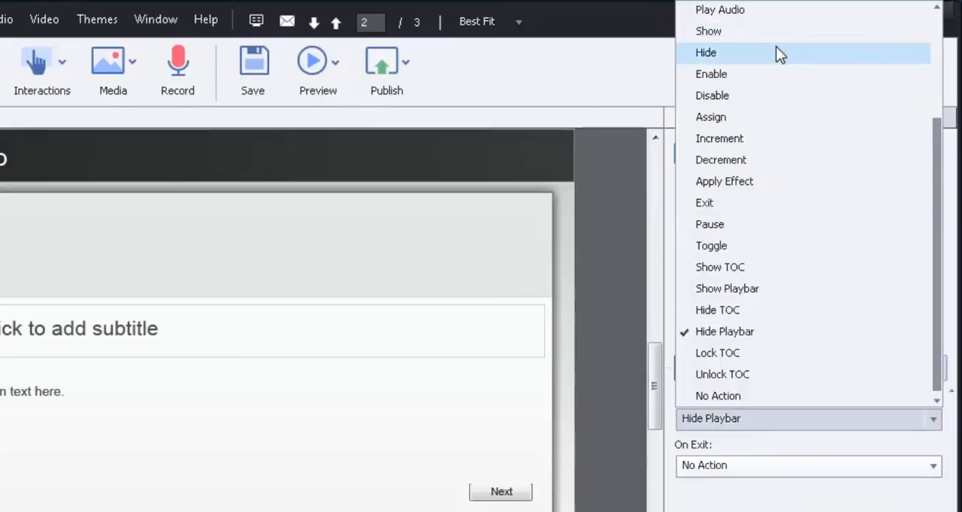
mouse_move(775, 181)
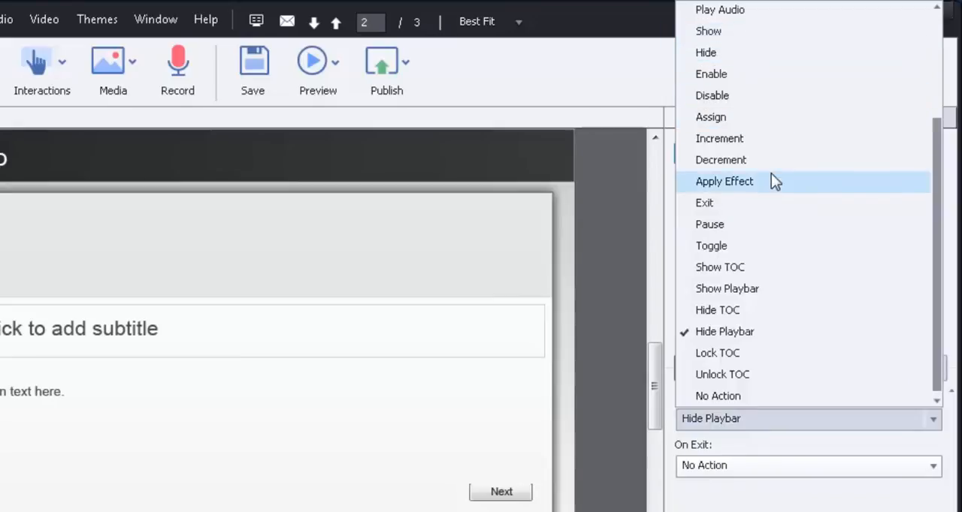
Close the On Enter action list unchanged, leaving slide 3 set to show the playbar.
click(724, 331)
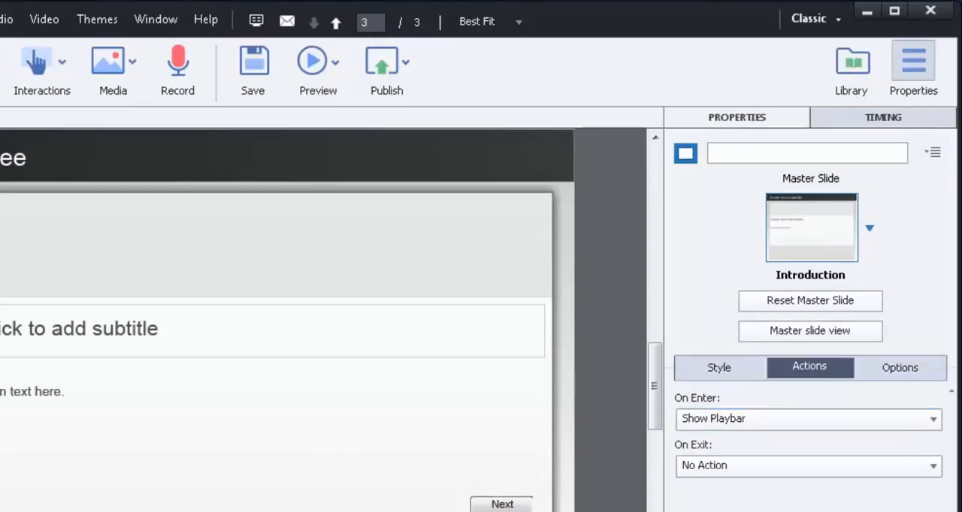
Preview the whole project, advancing from Page One through Page Two to Page Three.
click(317, 68)
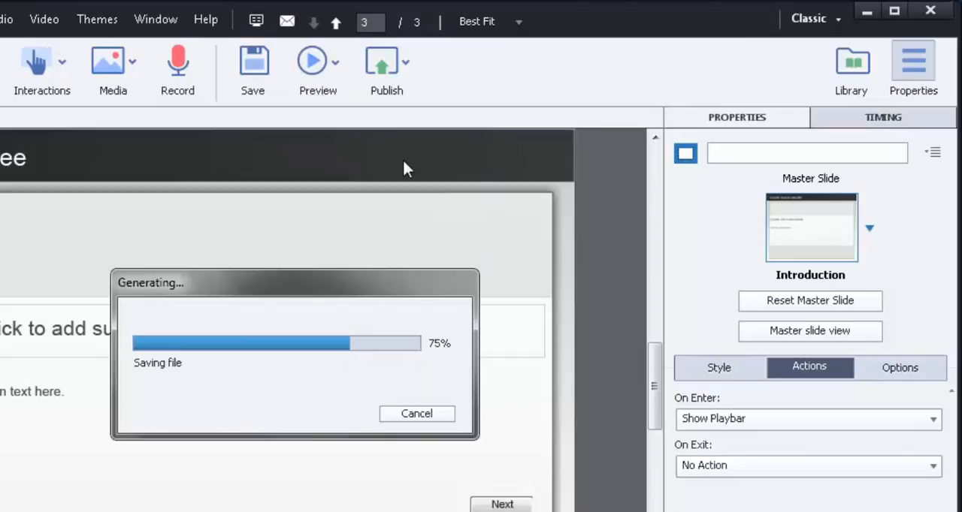
click(317, 61)
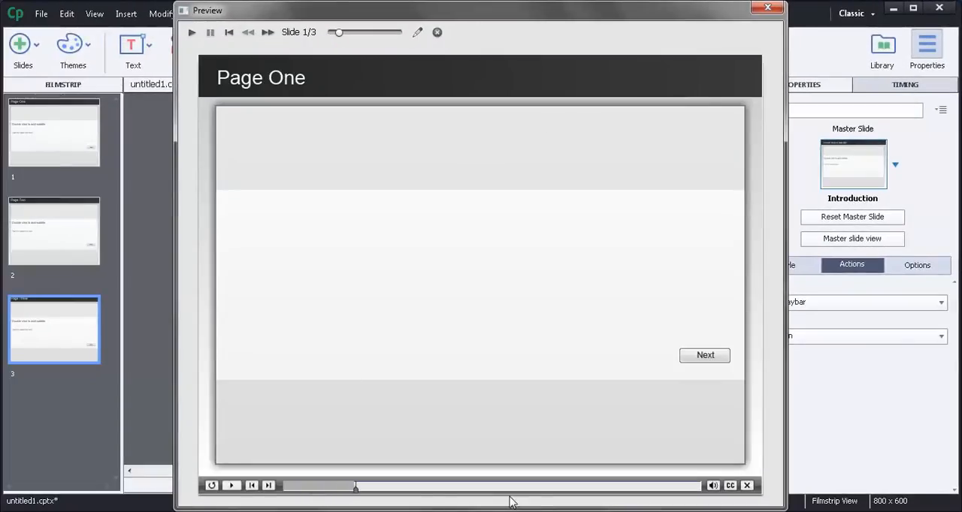
mouse_move(705, 356)
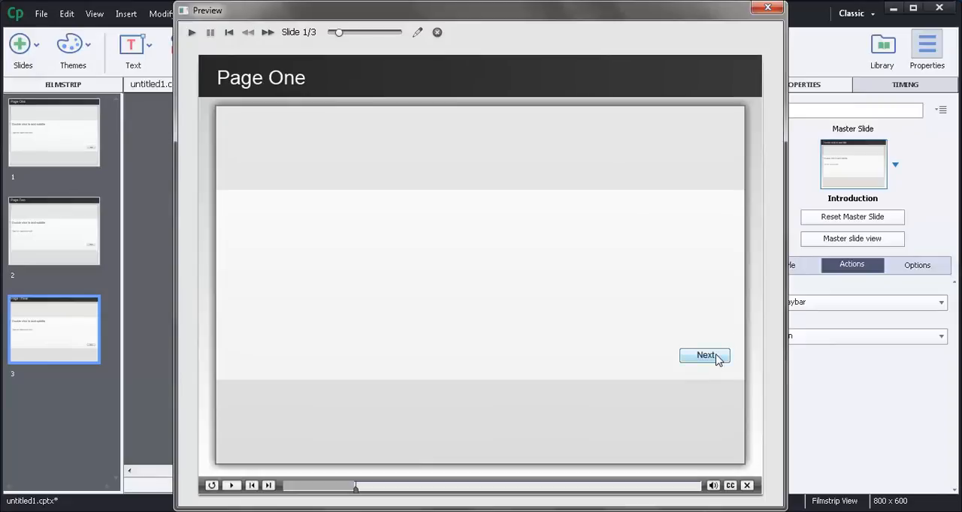
click(704, 355)
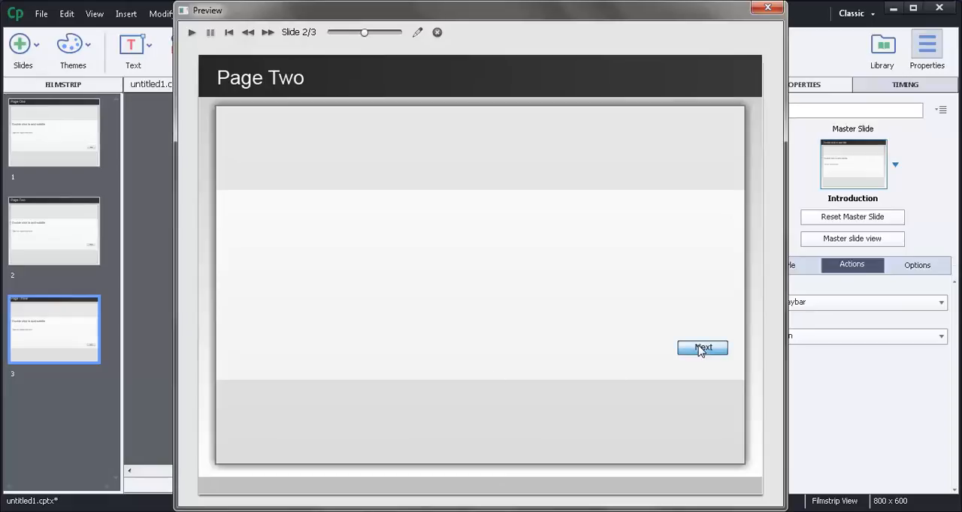
click(703, 348)
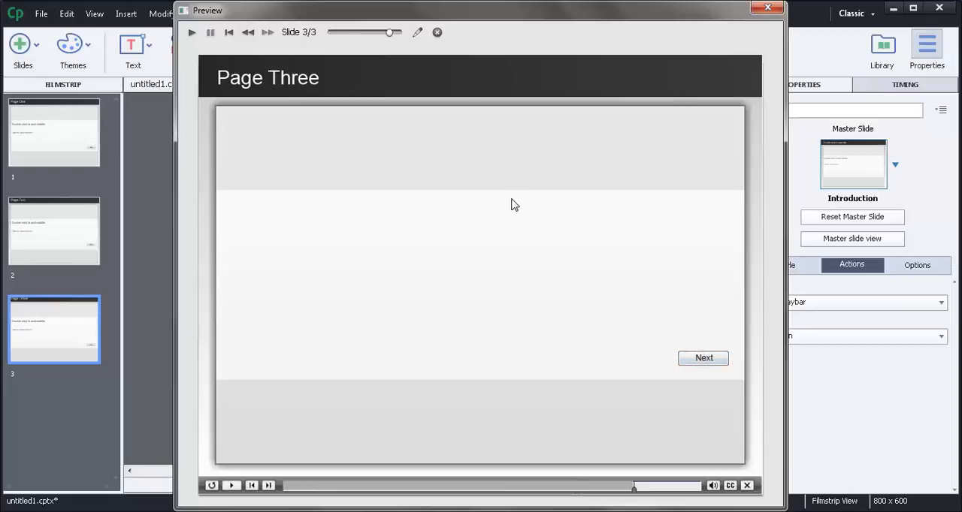
mouse_move(440, 136)
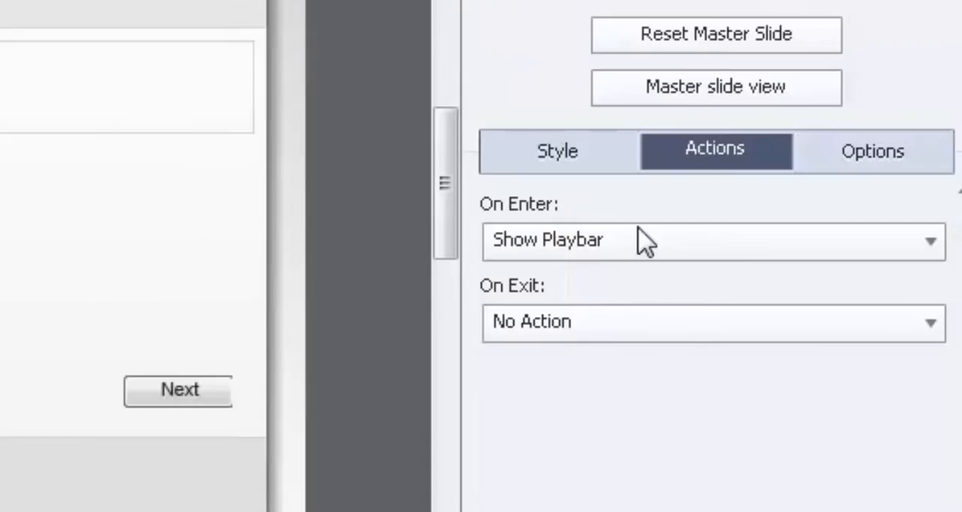
mouse_move(572, 214)
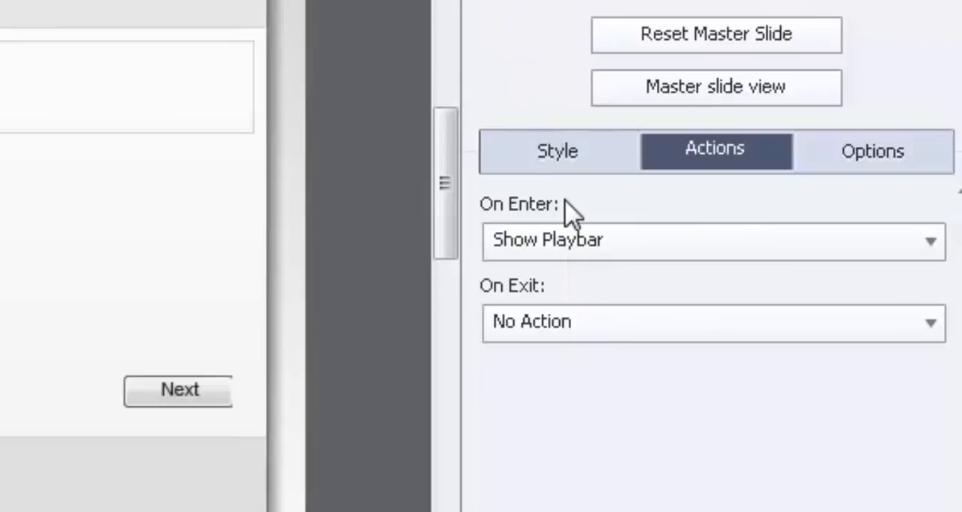
mouse_move(620, 274)
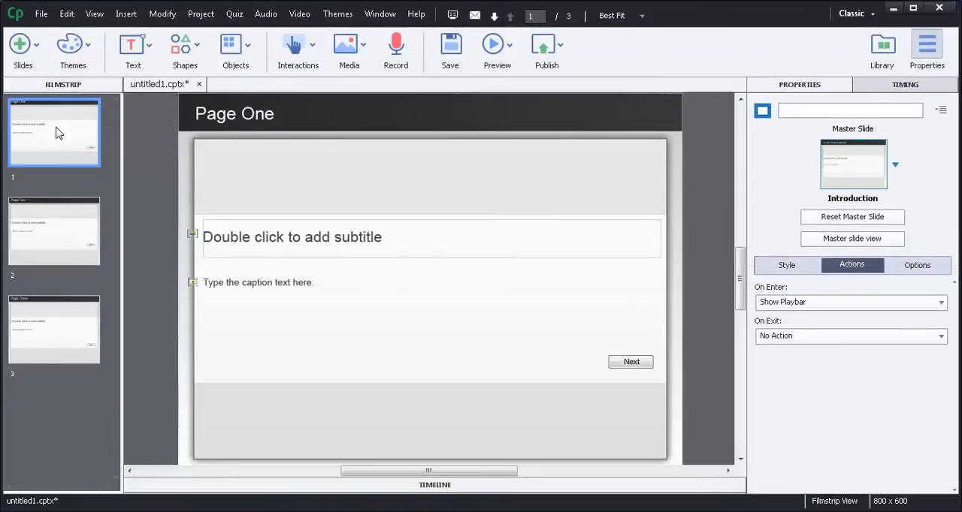
Set Page One's On Enter action to Execute Advanced Actions.
click(851, 301)
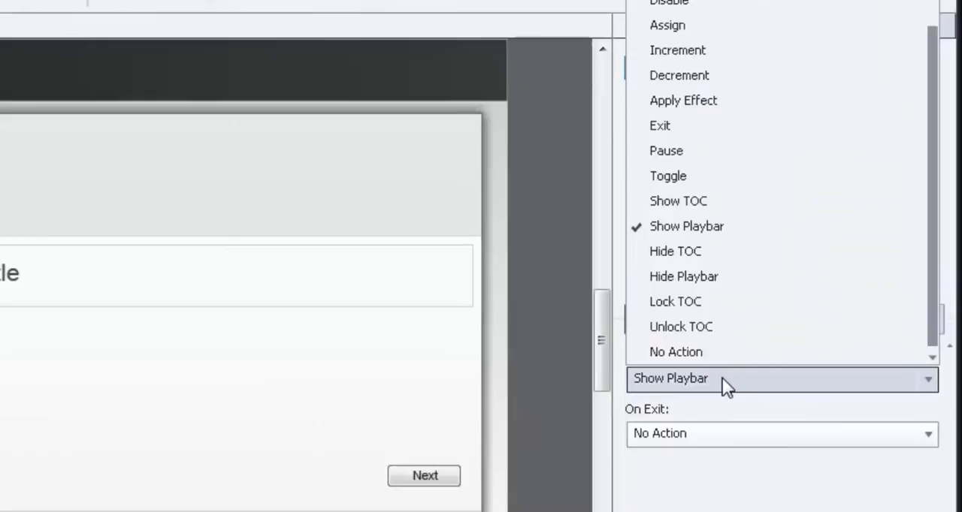
scroll(up, 3)
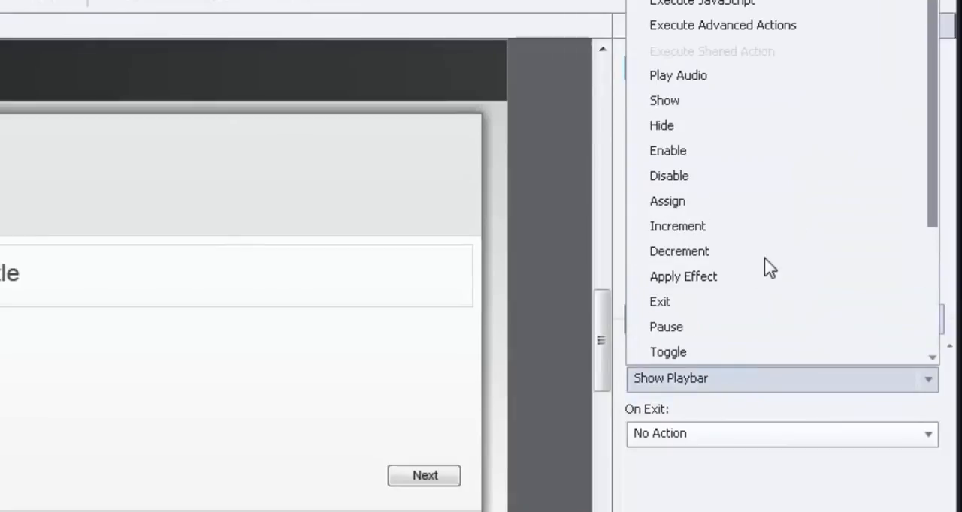
mouse_move(805, 25)
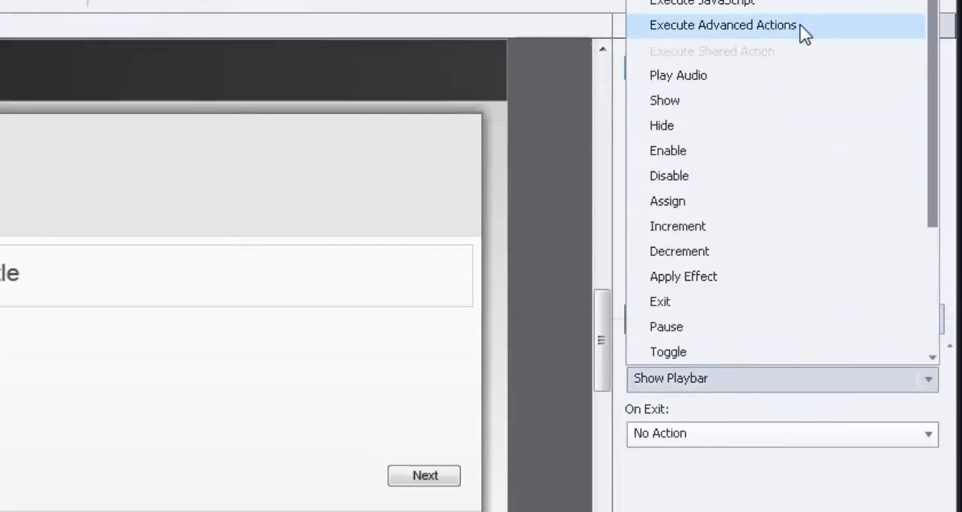
click(722, 25)
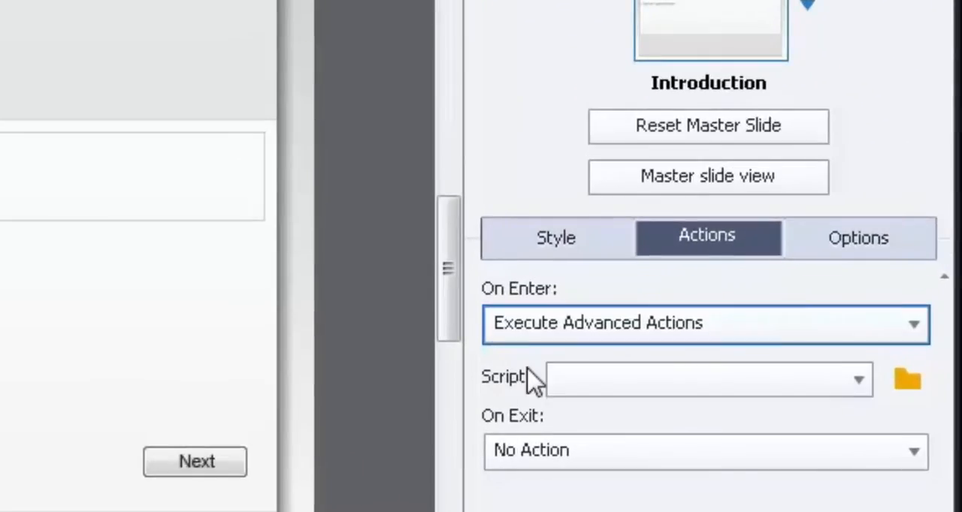
mouse_move(883, 394)
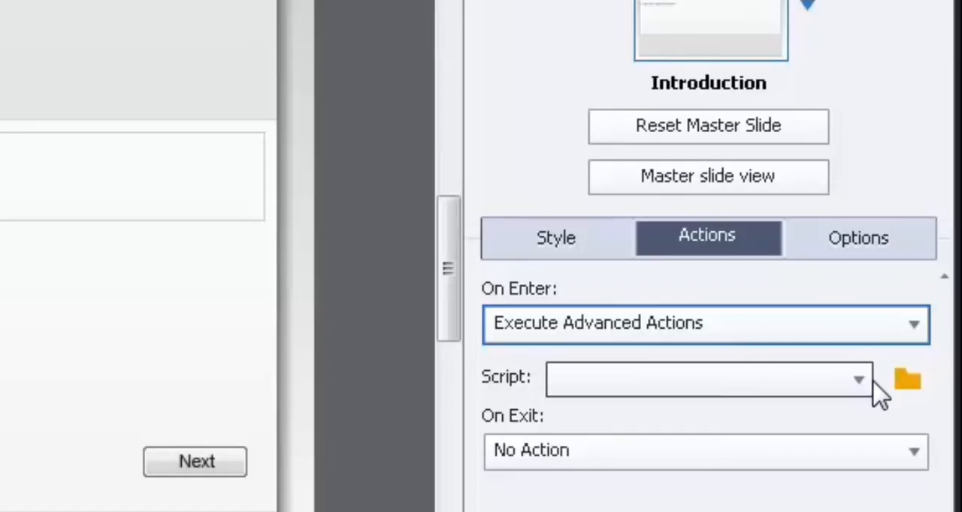
mouse_move(540, 323)
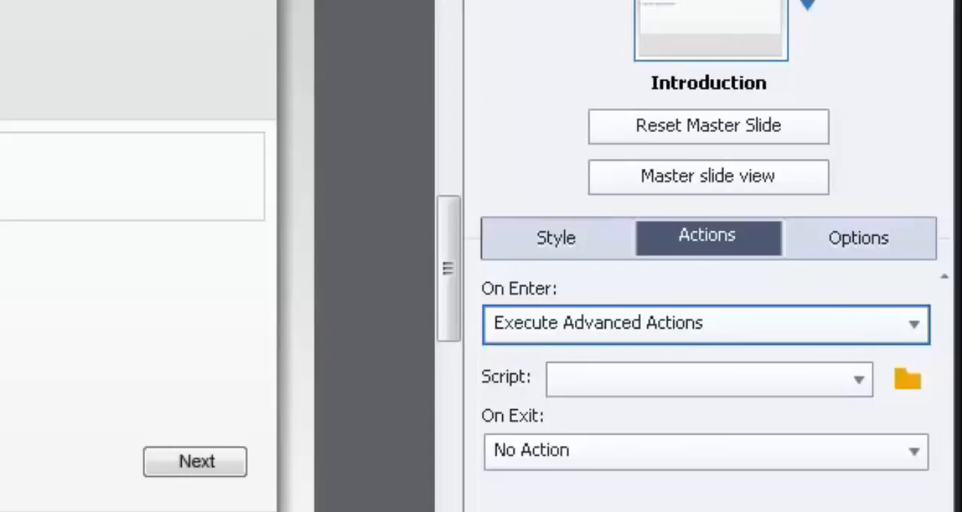
mouse_move(654, 335)
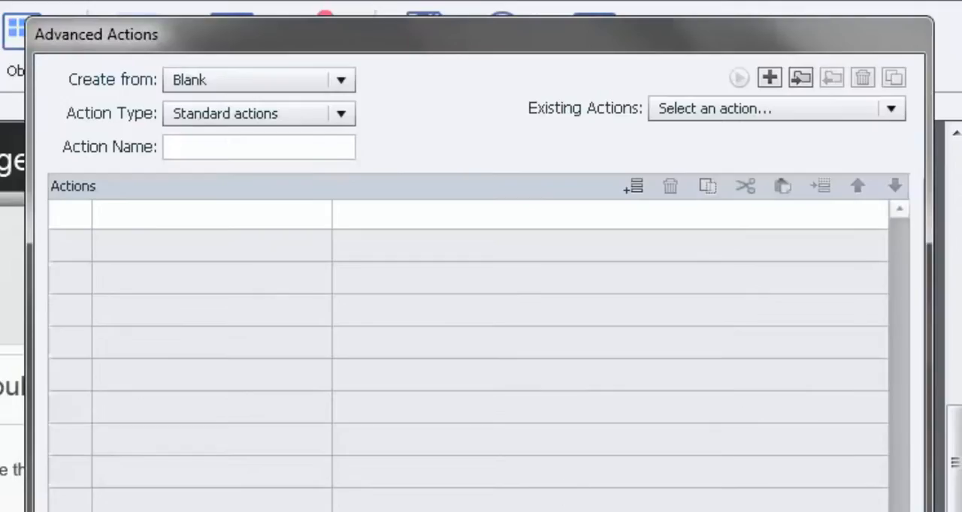
mouse_move(552, 80)
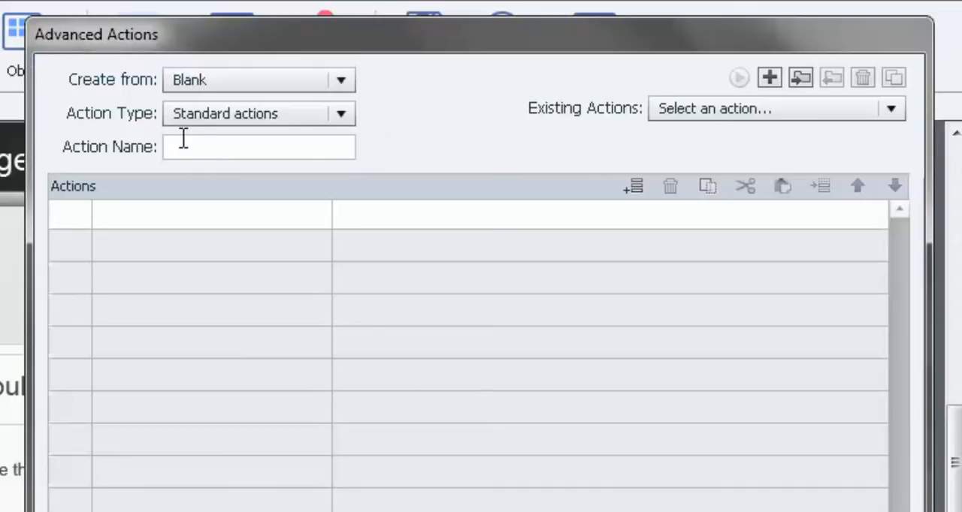
mouse_move(357, 276)
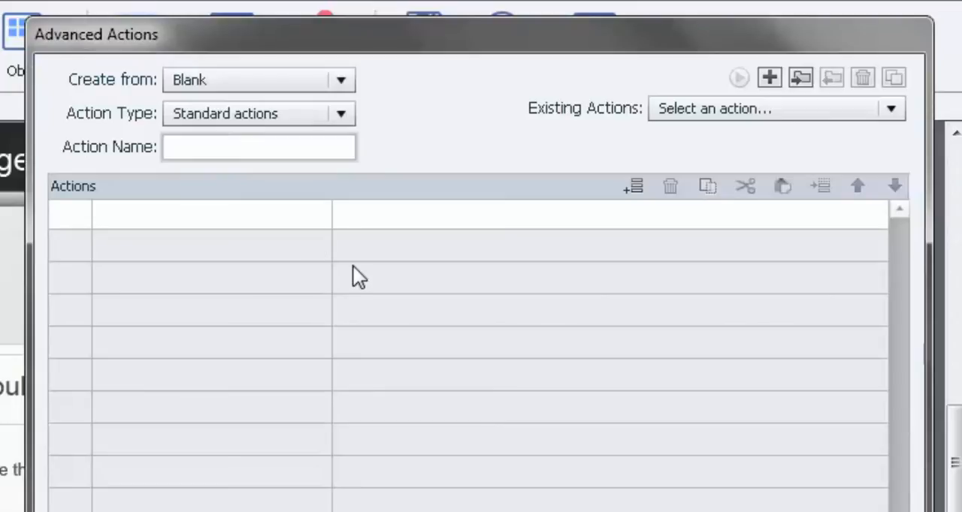
Name the new blank advanced action ShowPlaybar.
text(ShowPlay)
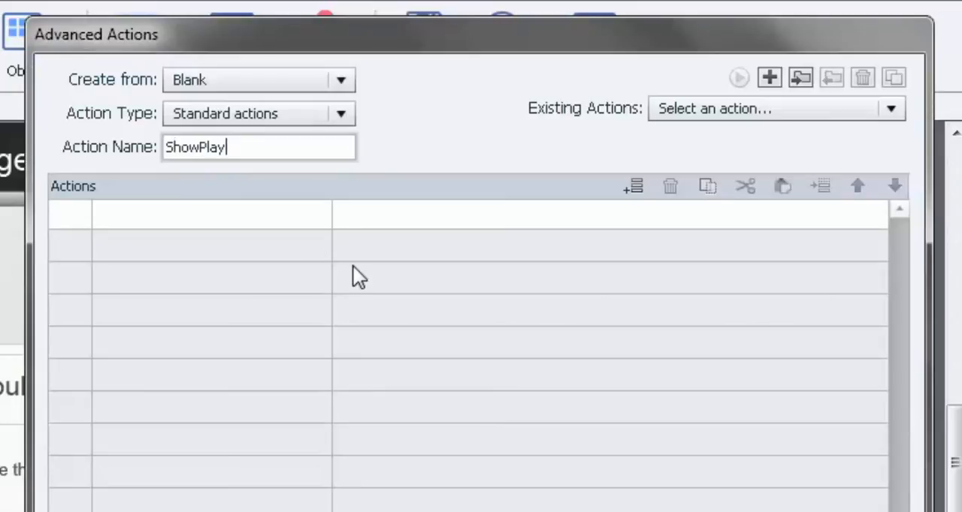
text(bar)
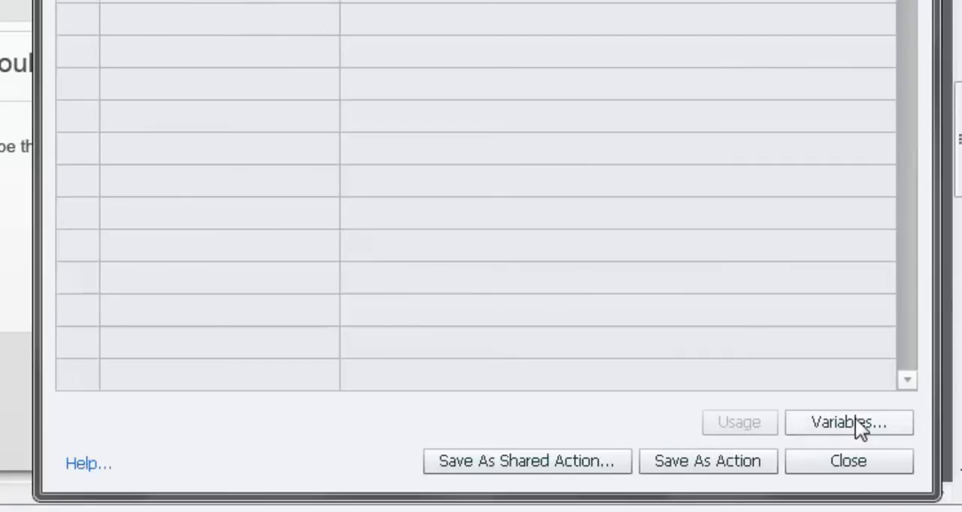
Save a variable named PageView with value 0 and description 'Page view counter.'.
click(847, 422)
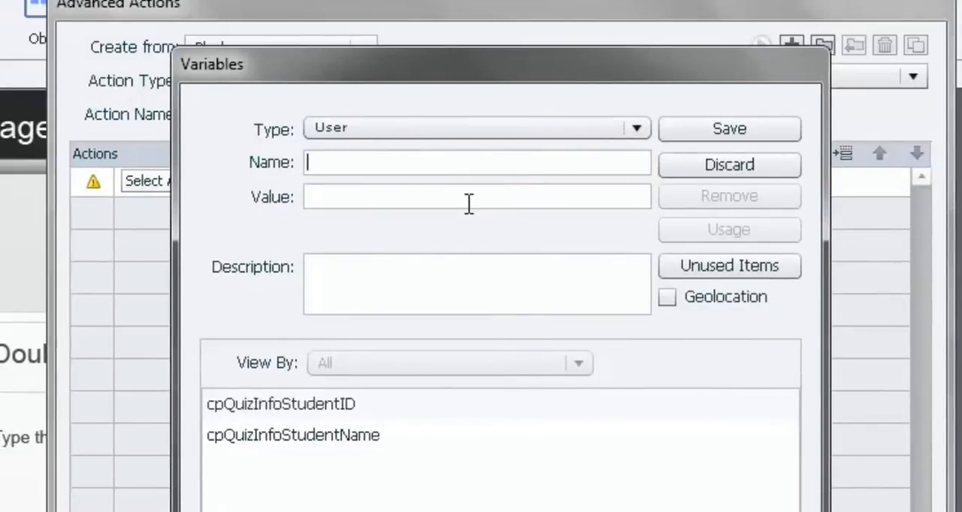
text(Pa)
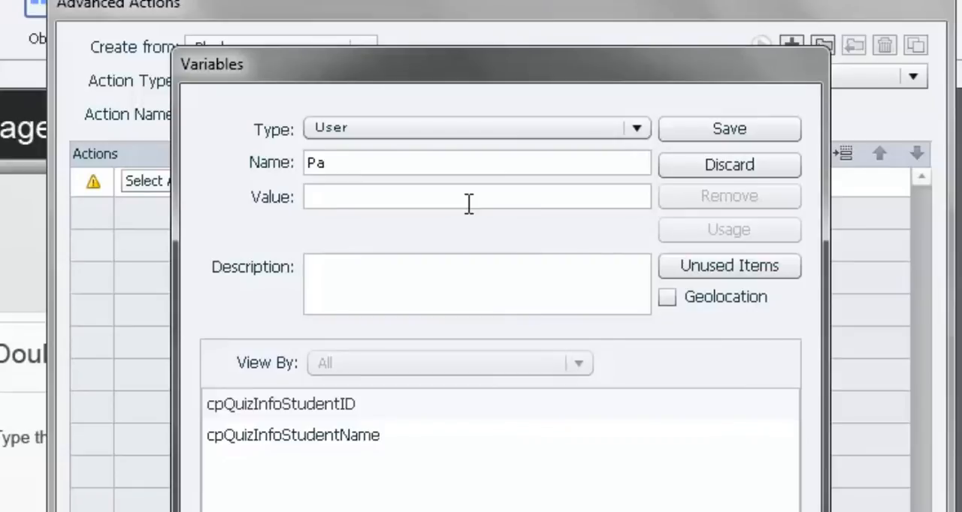
text(geView)
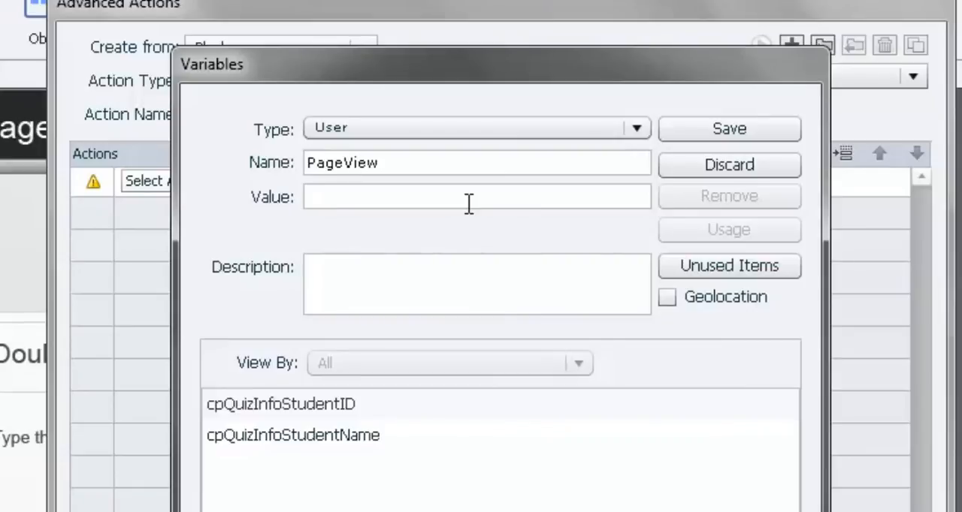
mouse_move(494, 196)
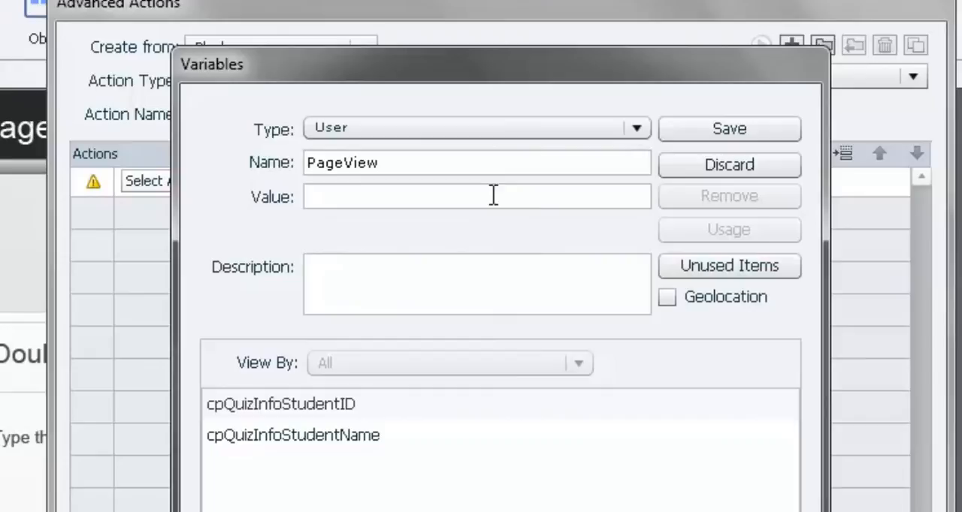
text(0)
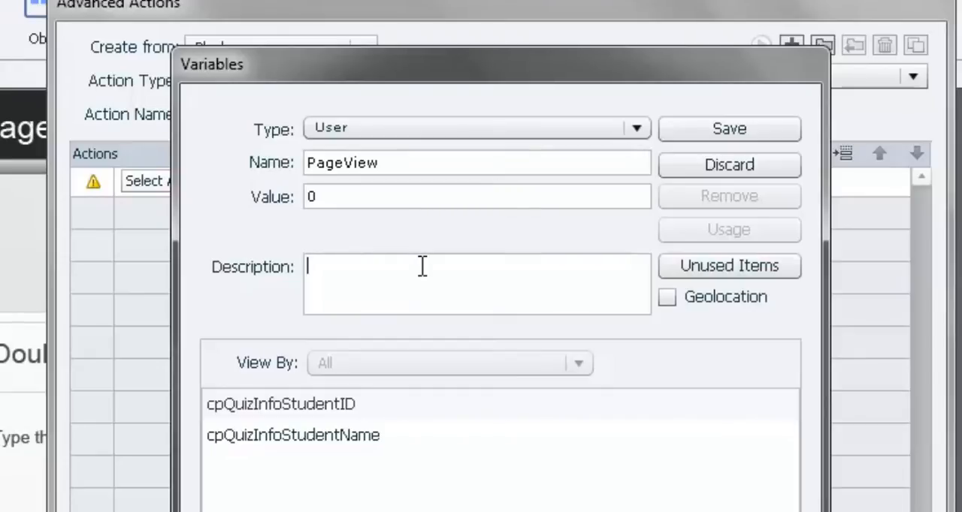
text(Page)
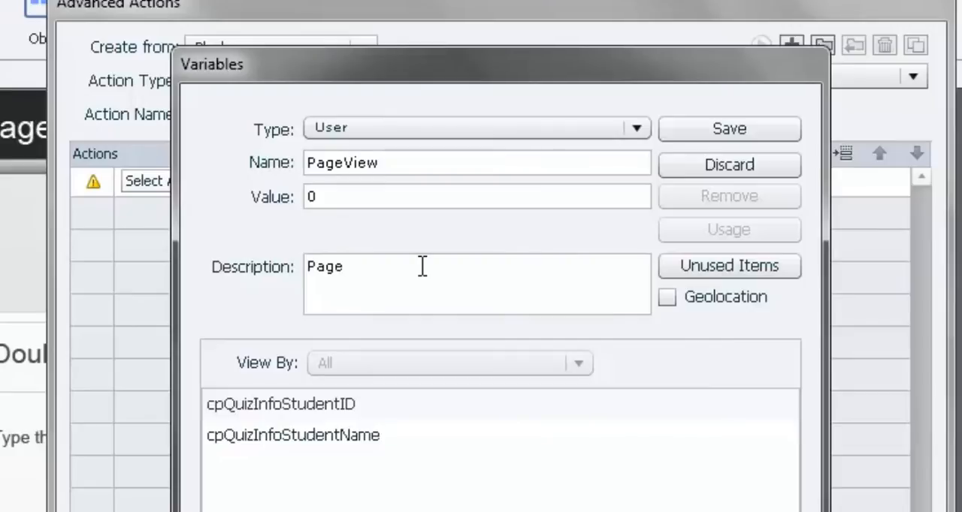
text(view c)
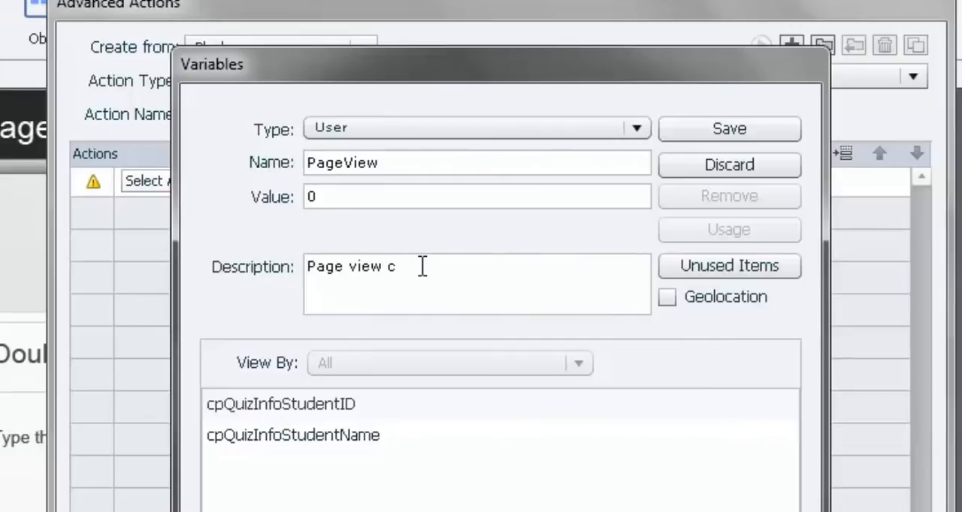
text(ounter)
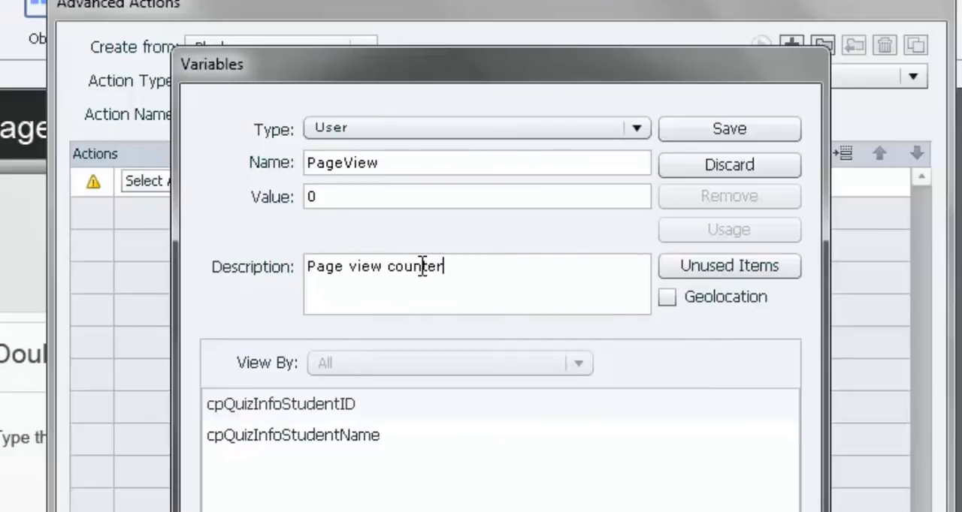
text(.)
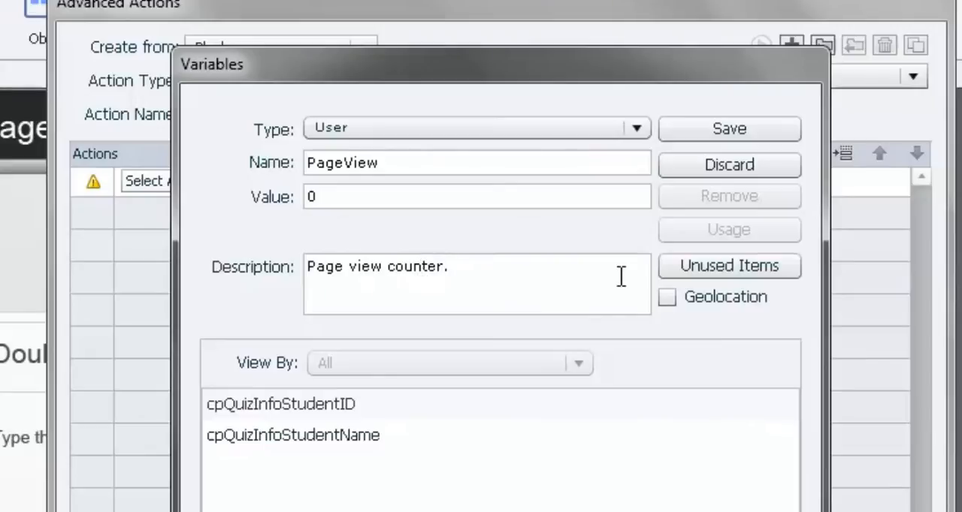
click(728, 128)
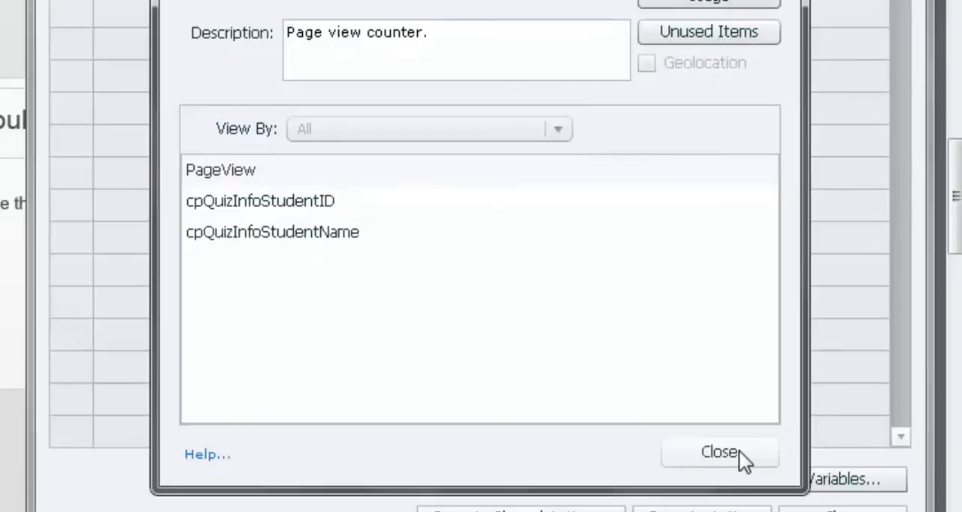
Close Variables and make the action's first step an Assign targeting PageView.
click(718, 451)
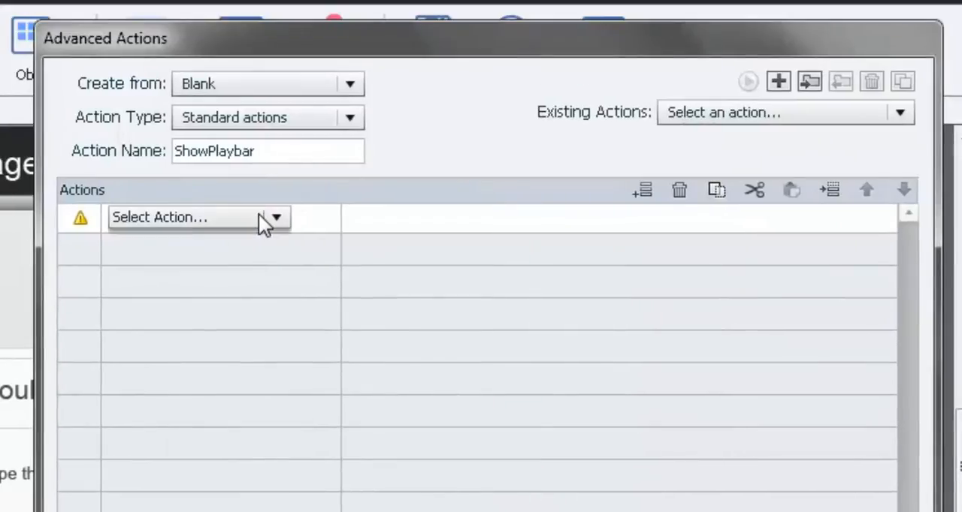
click(276, 217)
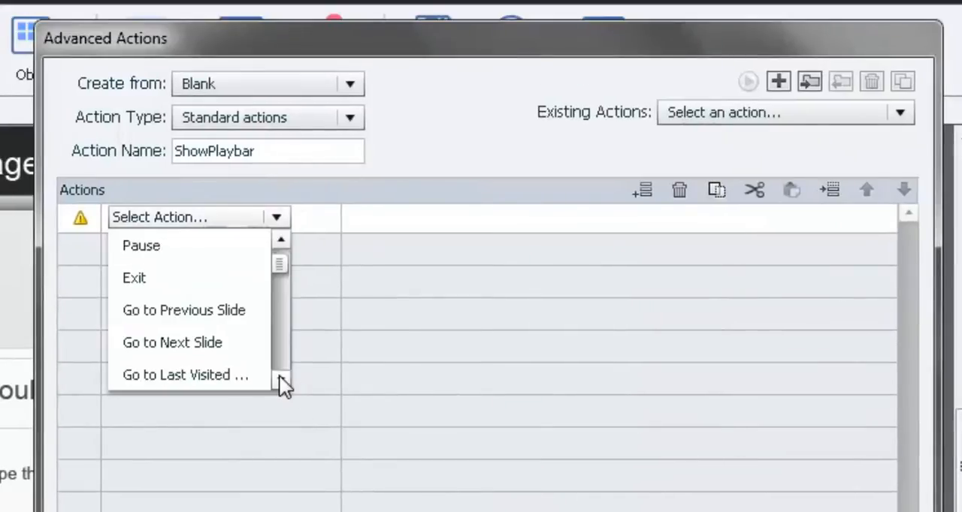
scroll(down, 3)
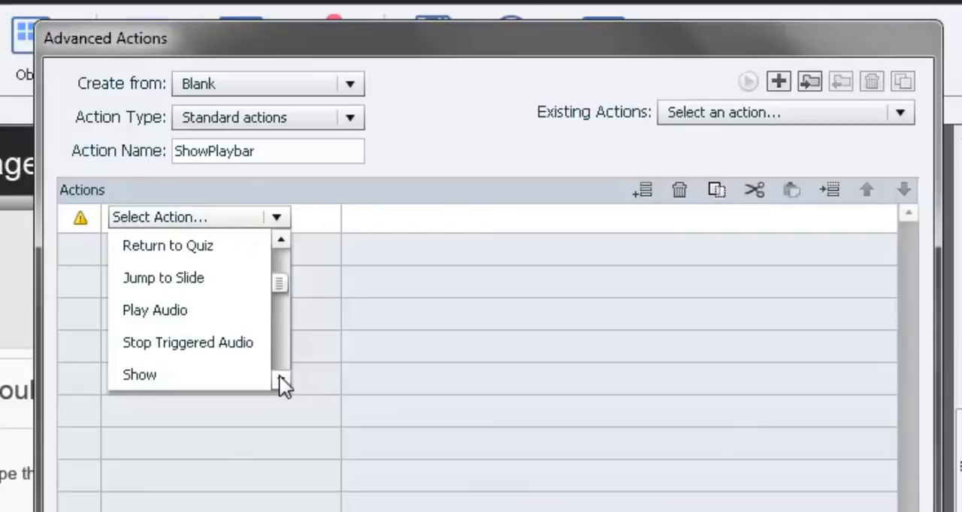
scroll(down, 3)
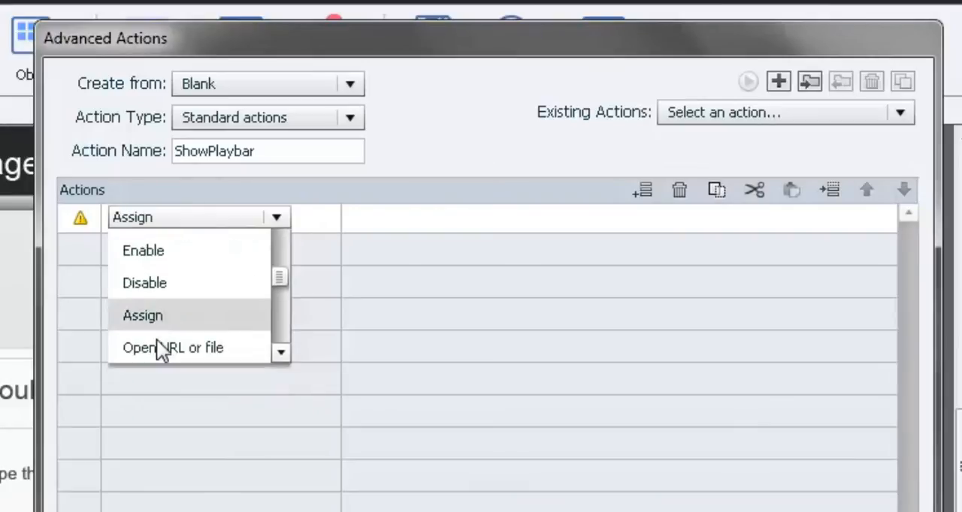
click(142, 315)
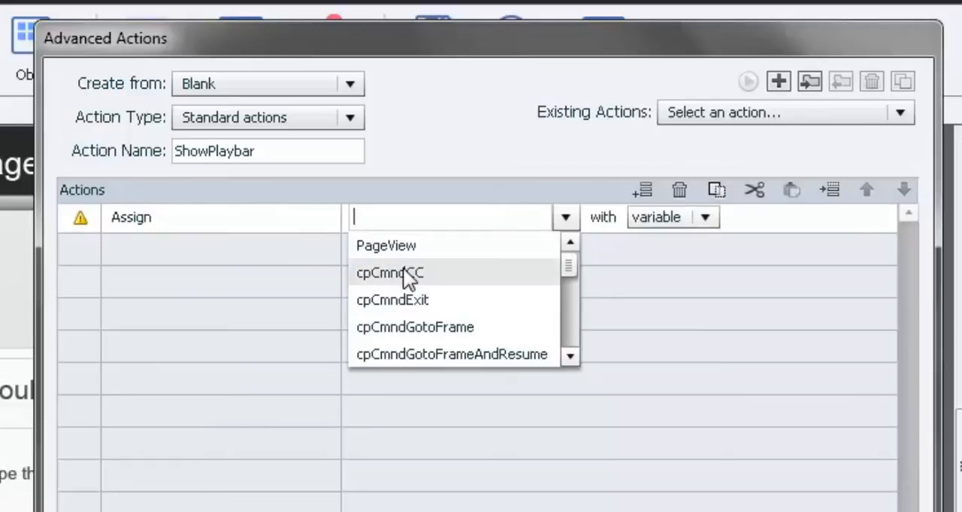
click(386, 246)
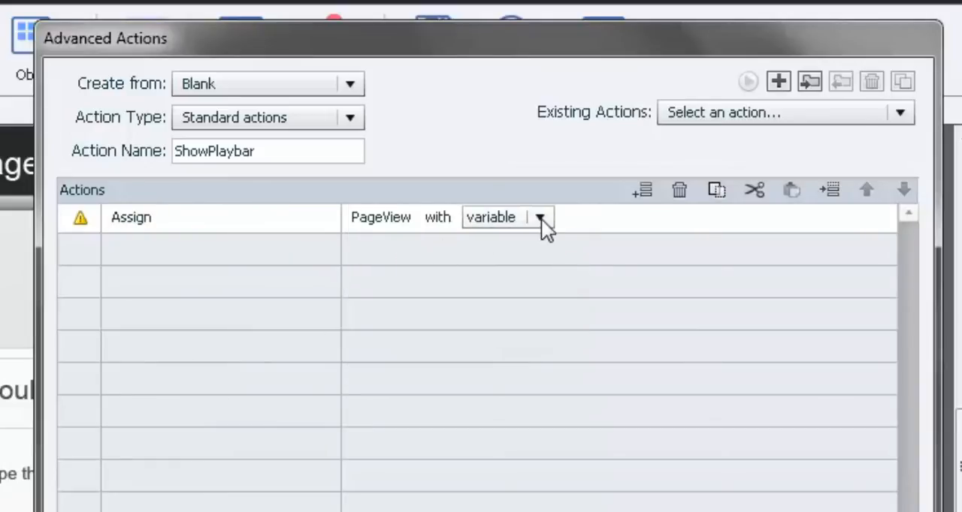
Try a literal value of 1, then switch the value type back to variable.
click(539, 218)
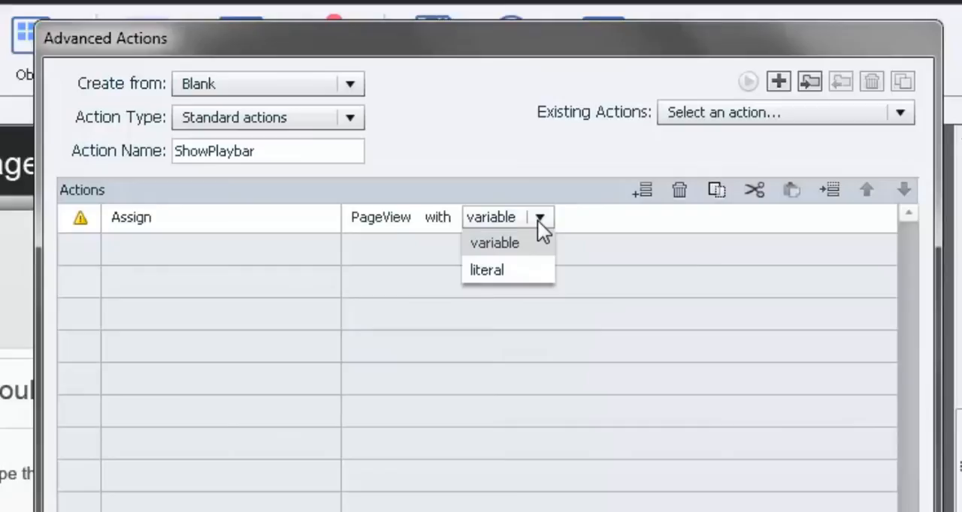
mouse_move(515, 278)
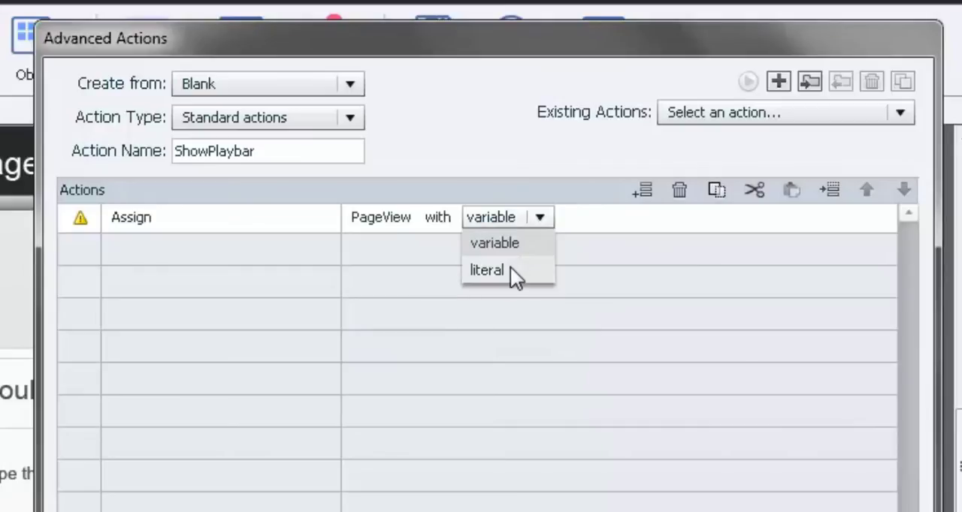
click(486, 270)
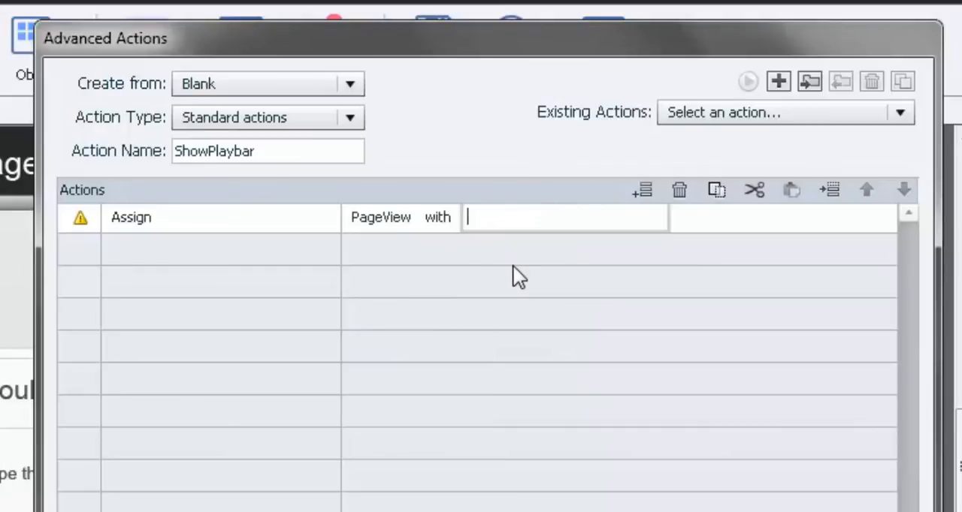
text(1)
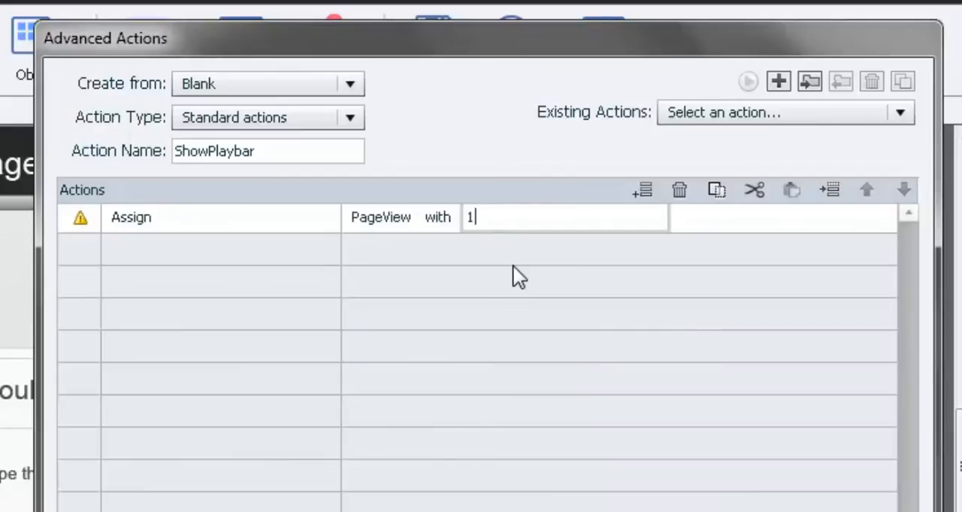
key(Backspace)
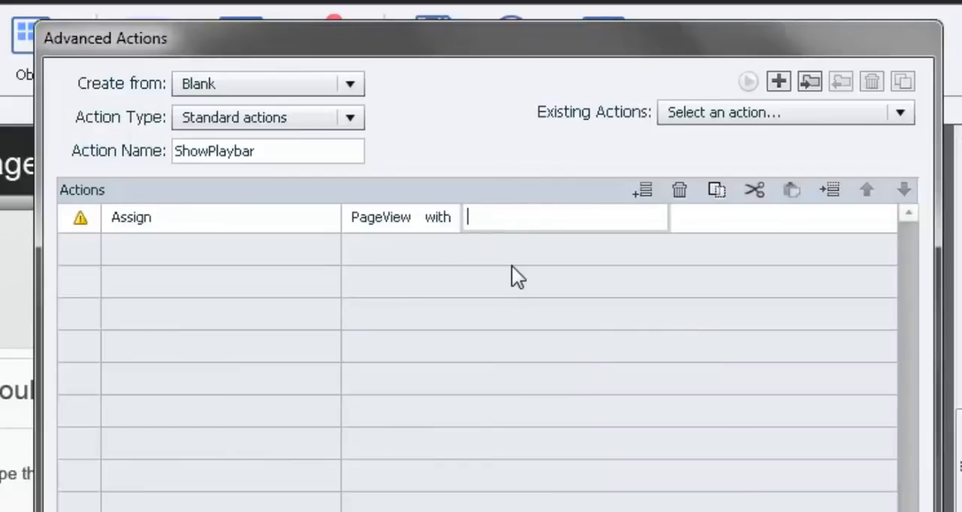
click(563, 217)
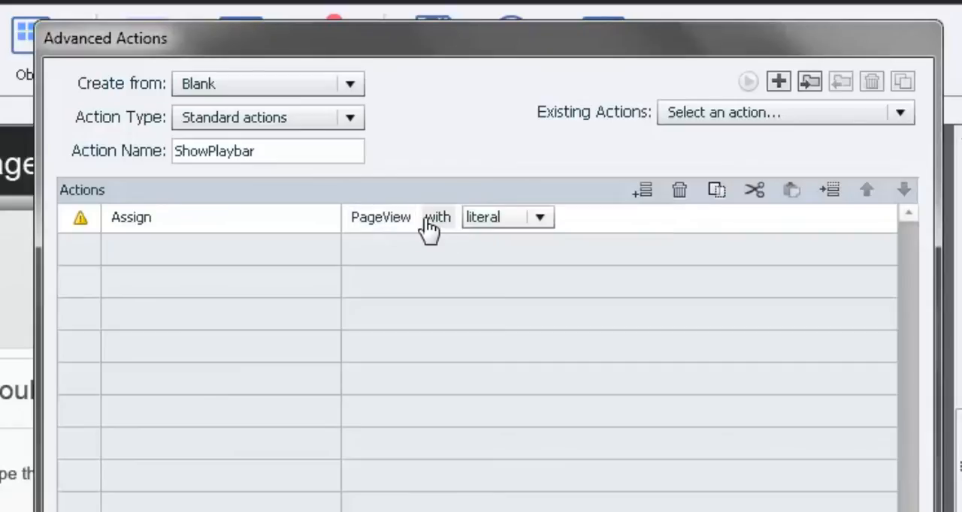
click(538, 217)
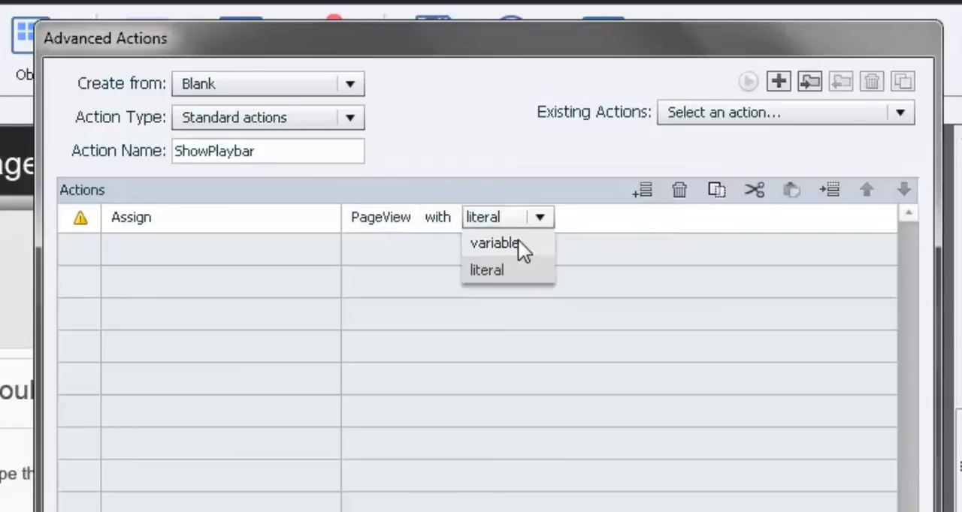
click(494, 243)
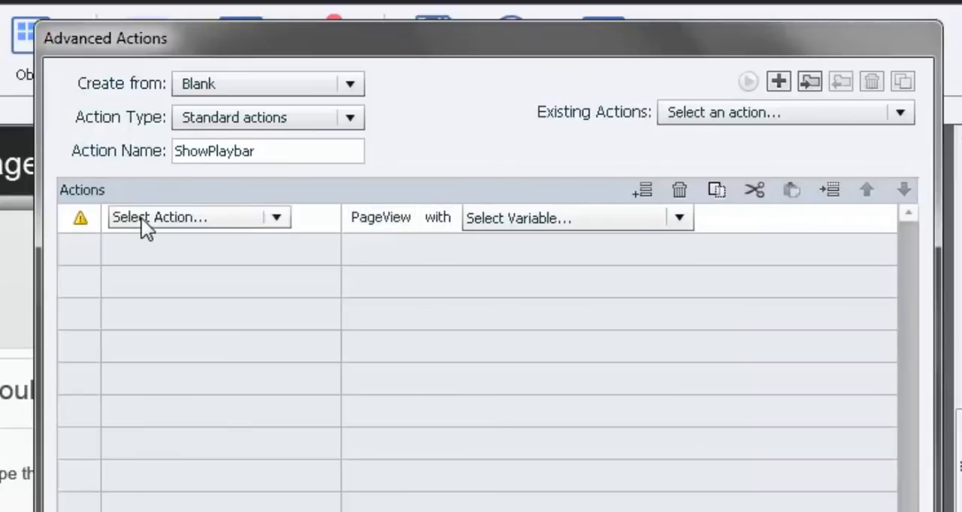
Change the first step to Increment PageView by 1.
click(276, 217)
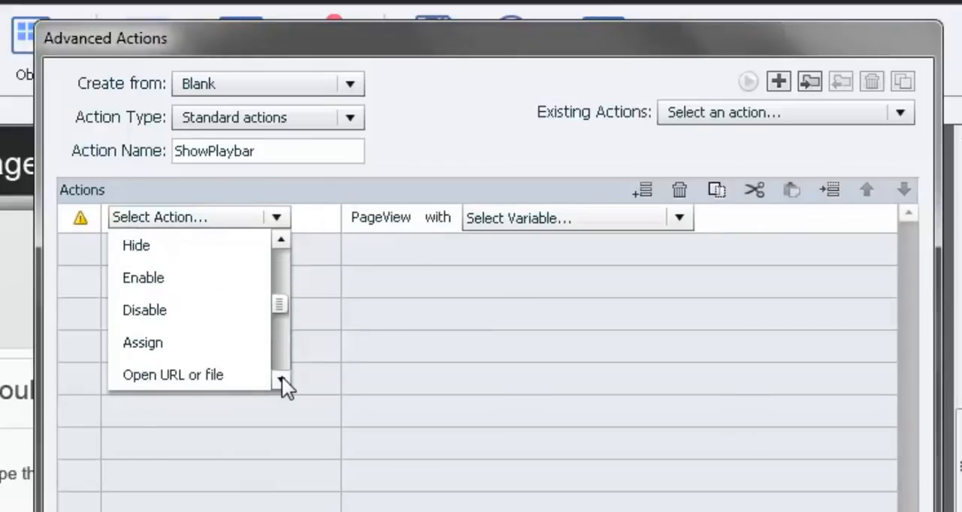
scroll(down, 3)
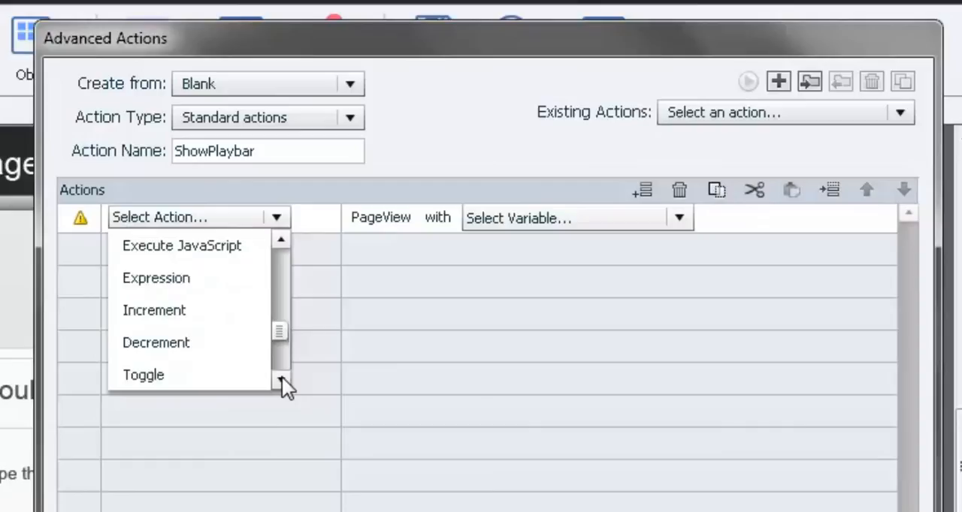
click(154, 310)
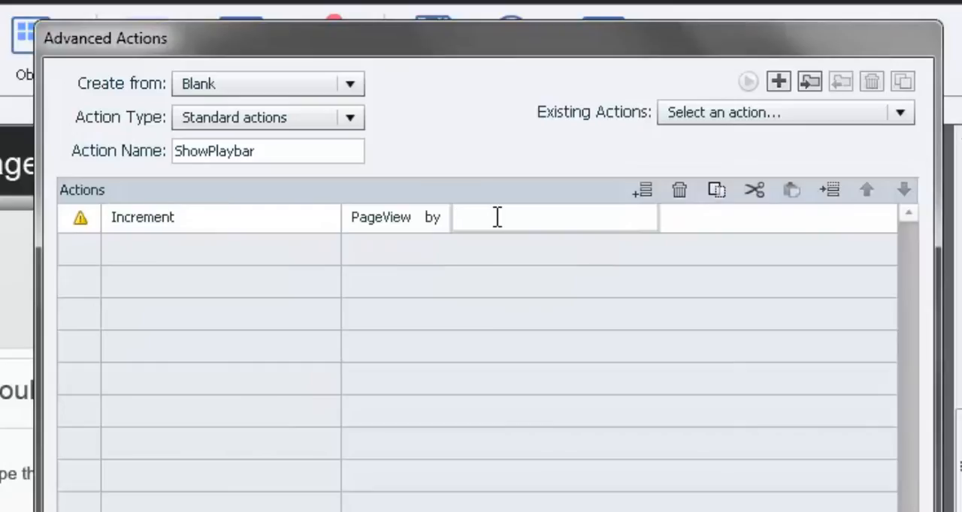
text(1)
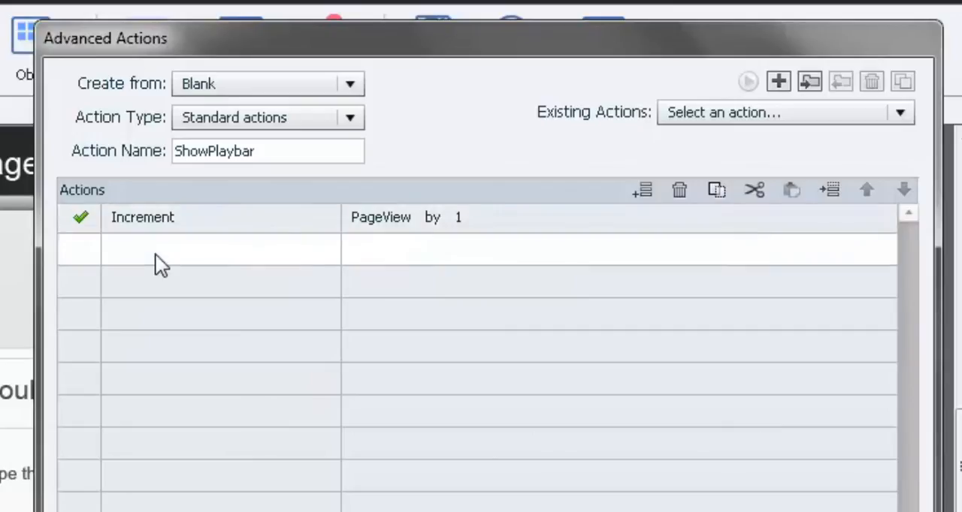
Add a second step assigning cpCmndShowPlaybar the literal value 1.
click(195, 249)
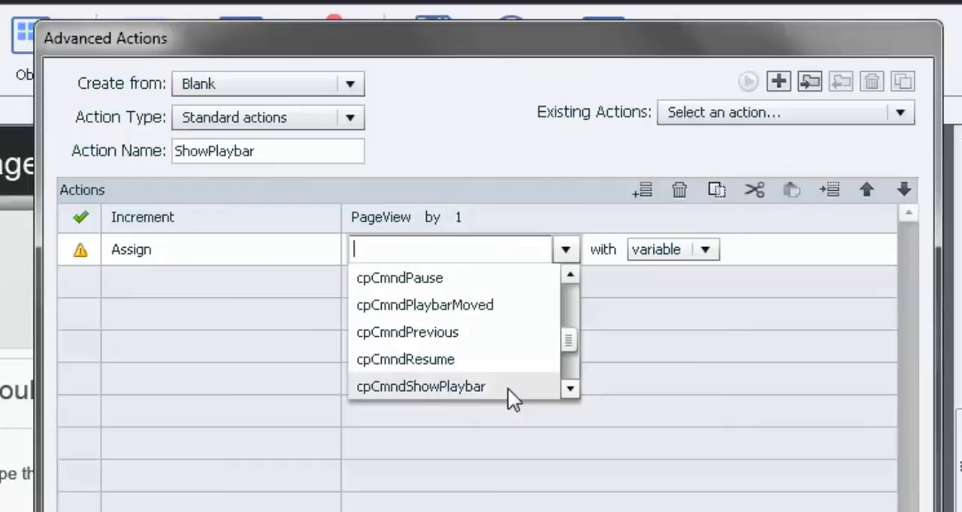
mouse_move(398, 405)
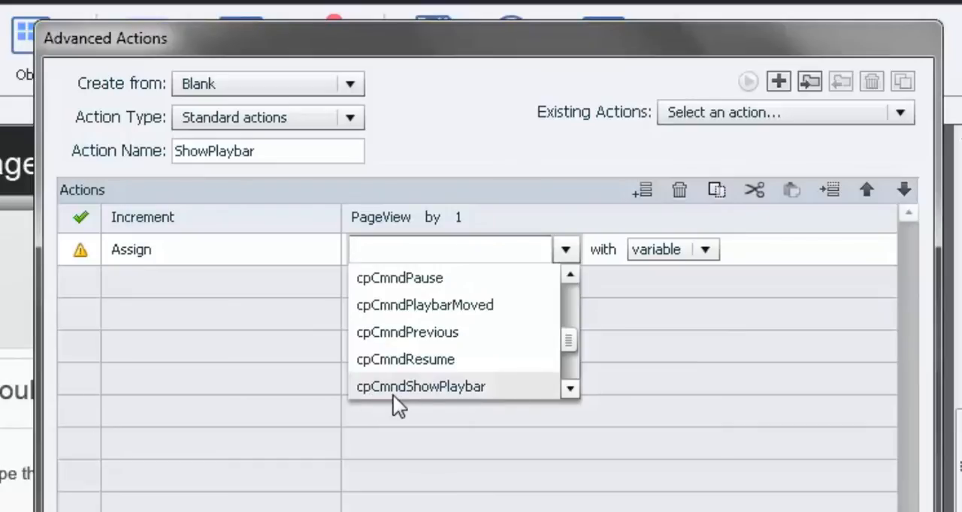
mouse_move(492, 399)
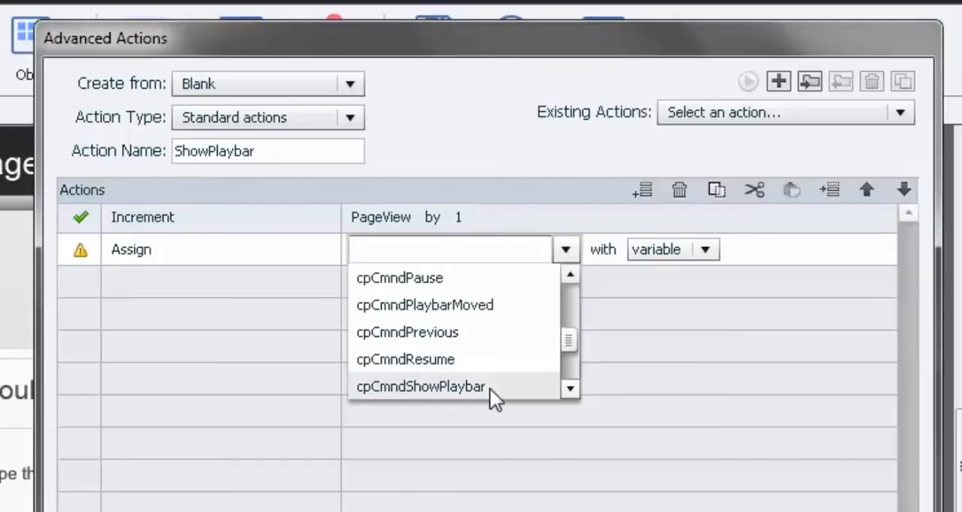
click(420, 386)
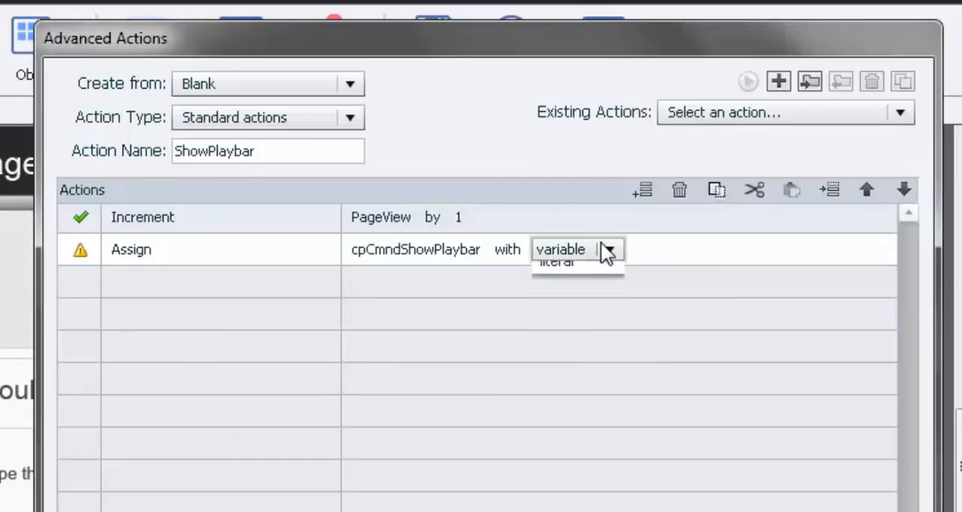
click(575, 249)
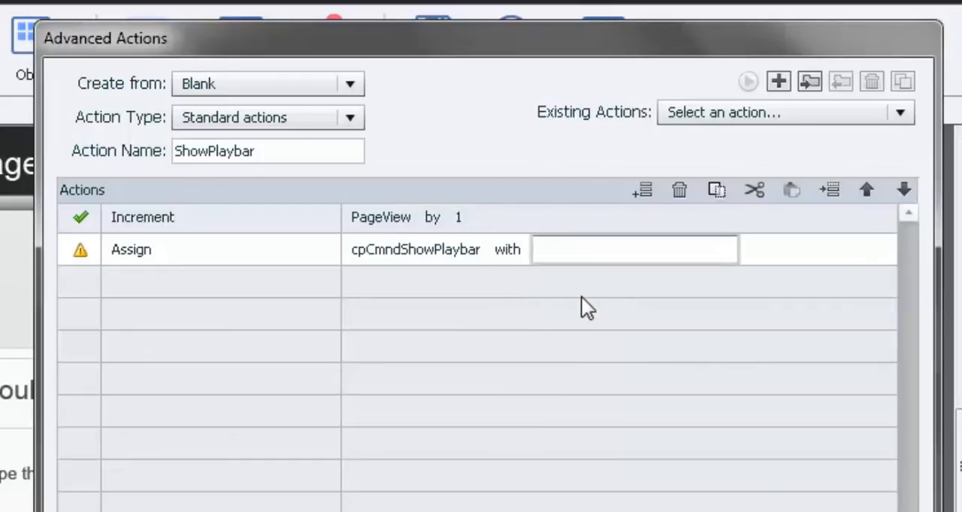
click(633, 249)
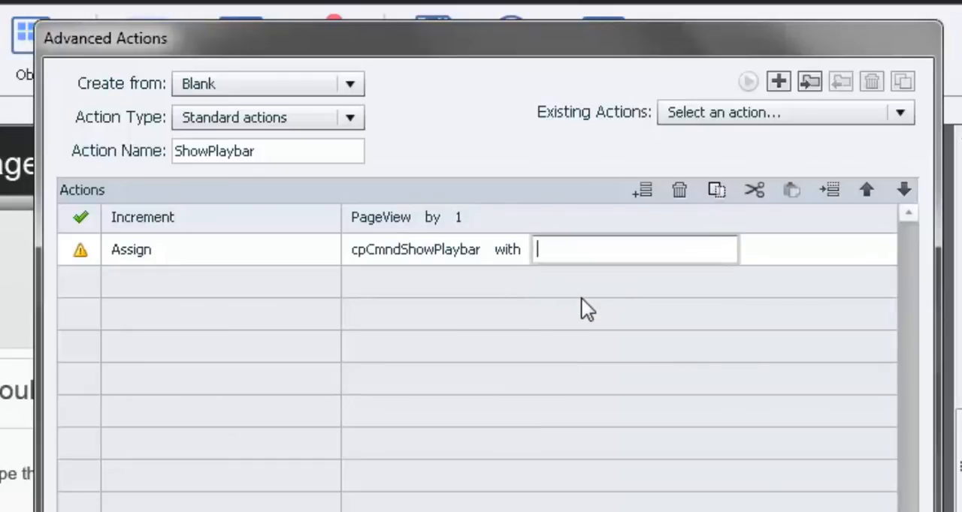
text(1)
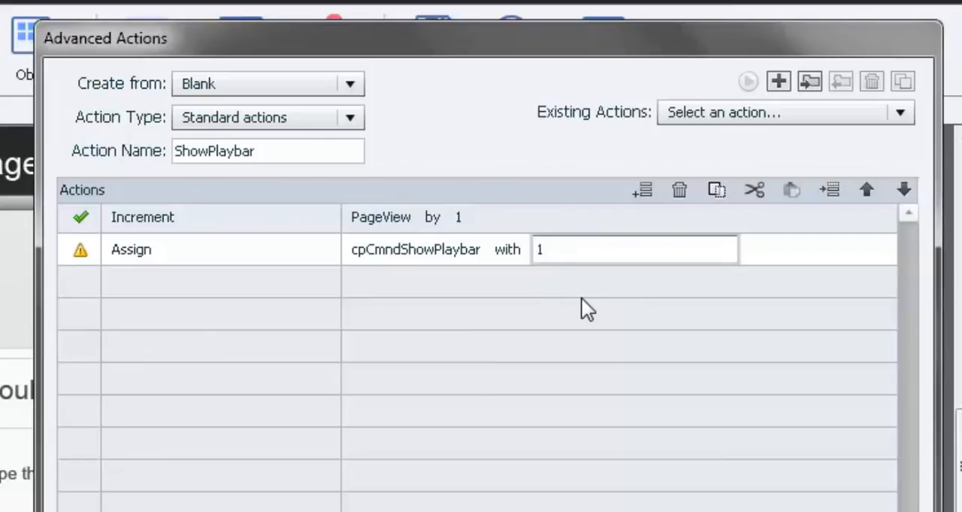
click(633, 249)
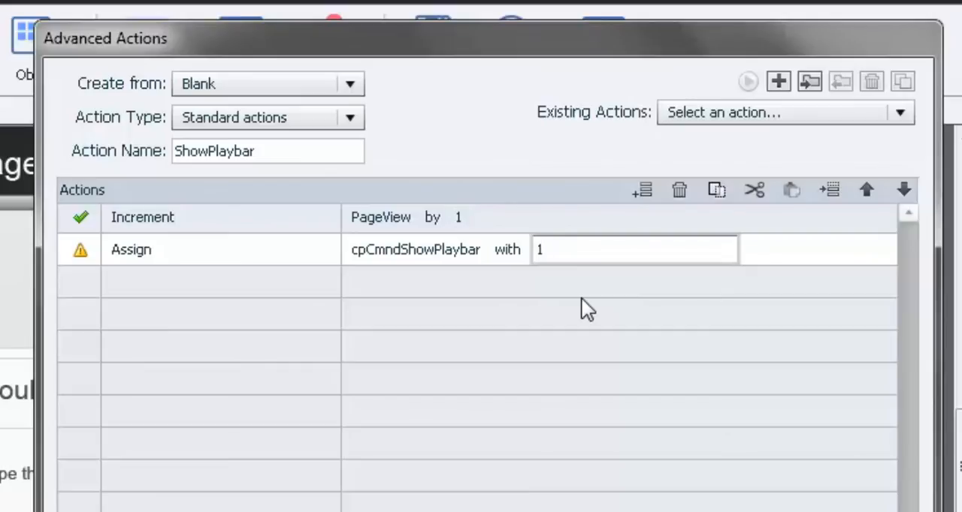
Save the ShowPlaybar action, dismiss the confirmation, and close Advanced Actions.
click(634, 249)
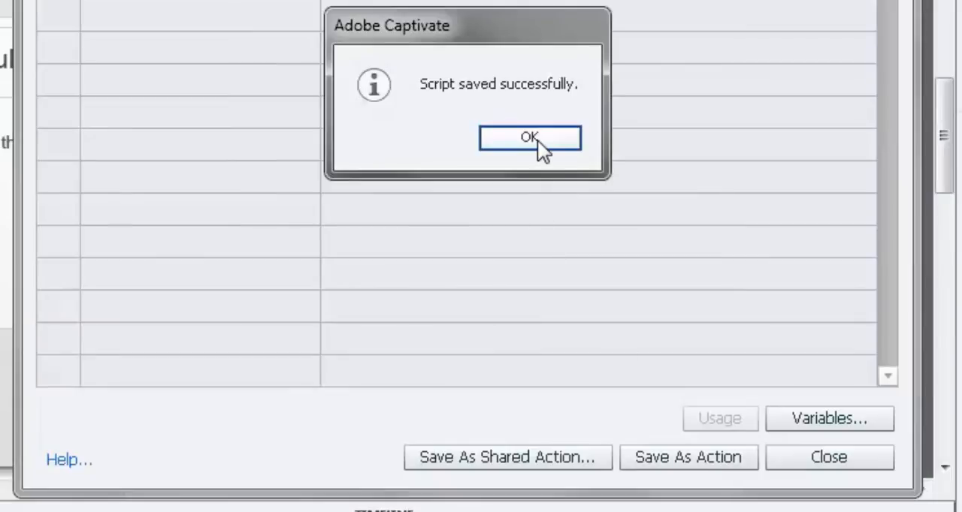
click(528, 139)
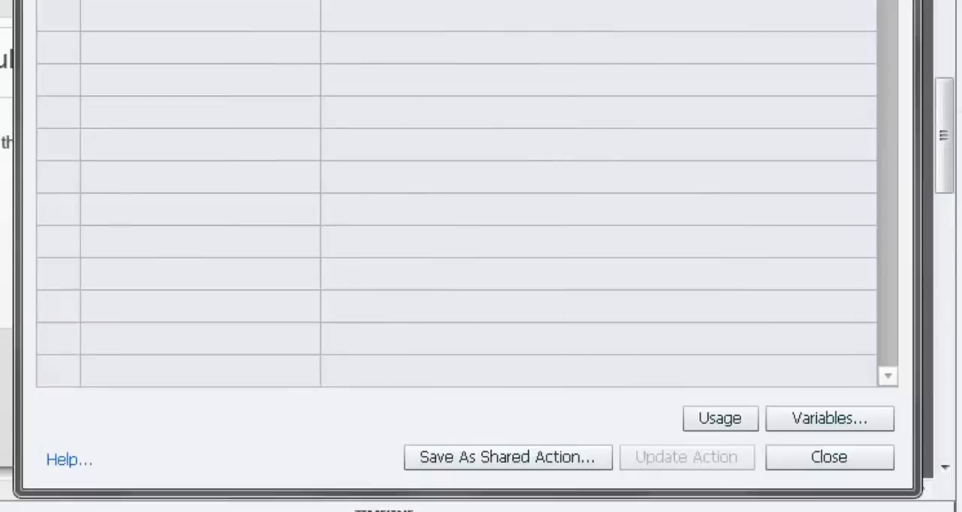
click(829, 457)
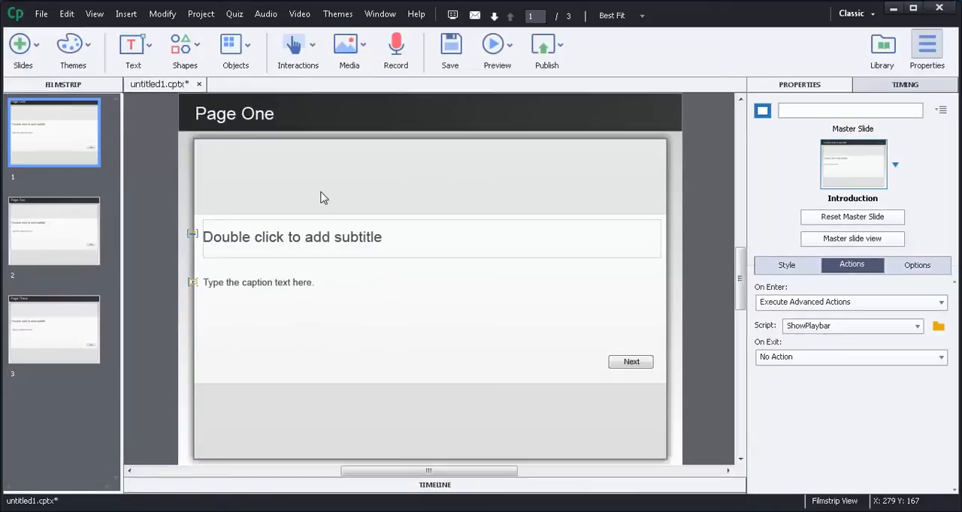
mouse_move(86, 328)
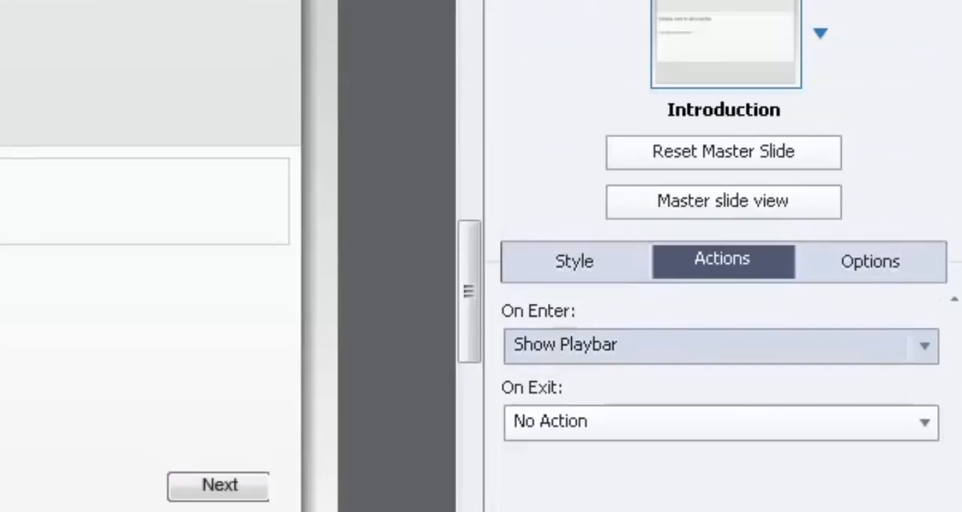
Reopen Advanced Actions from the Script folder icon to view ShowPlaybar's two steps.
click(719, 345)
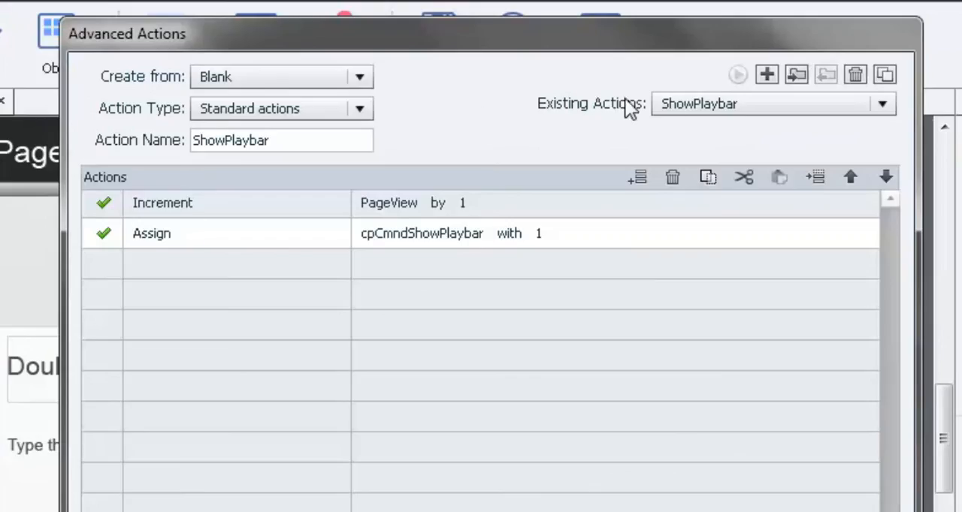
mouse_move(789, 105)
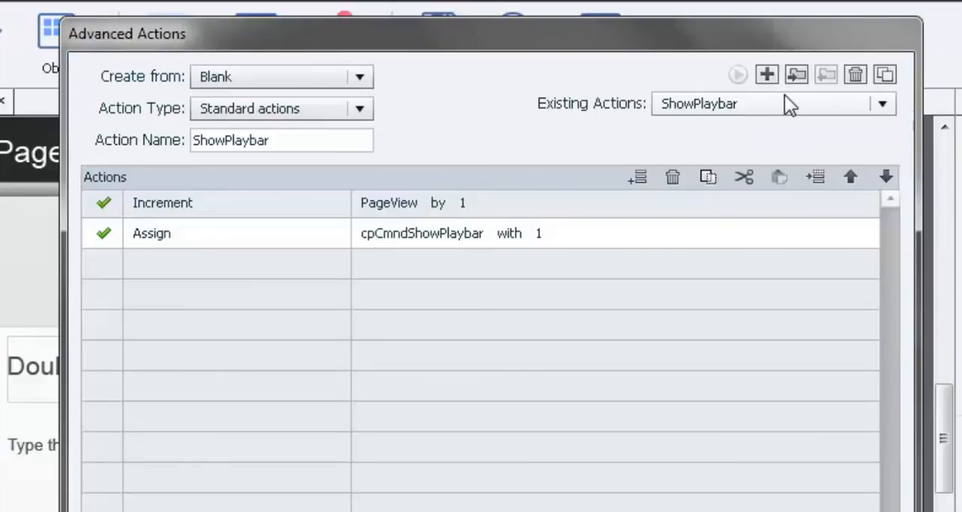
mouse_move(787, 101)
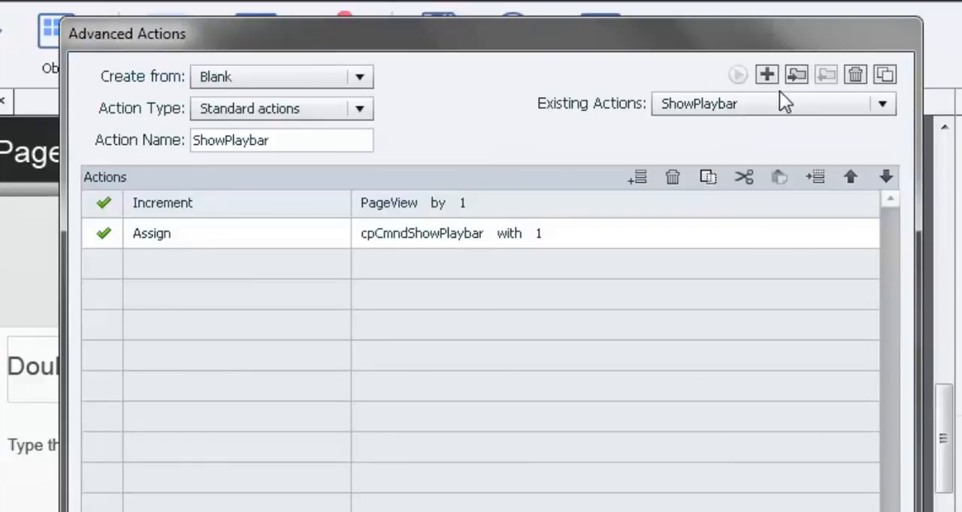
mouse_move(826, 74)
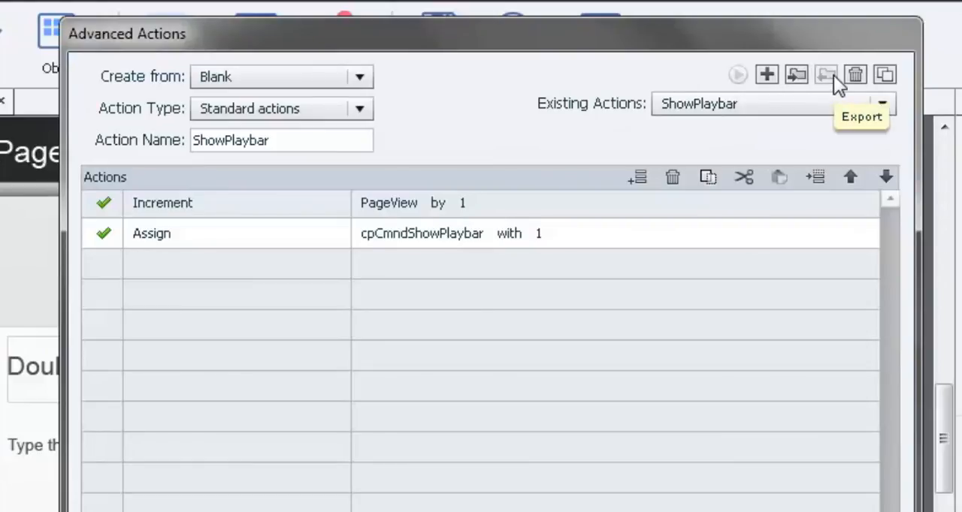
mouse_move(642, 116)
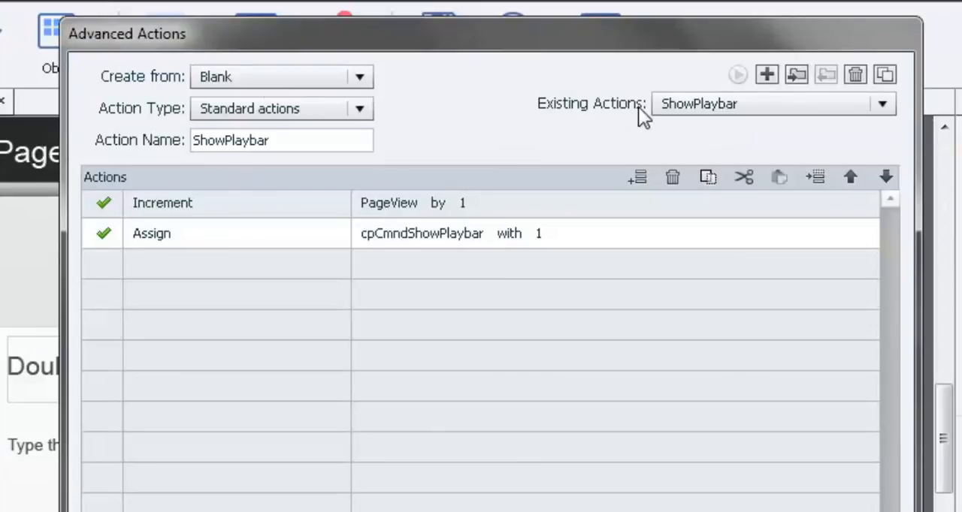
mouse_move(727, 112)
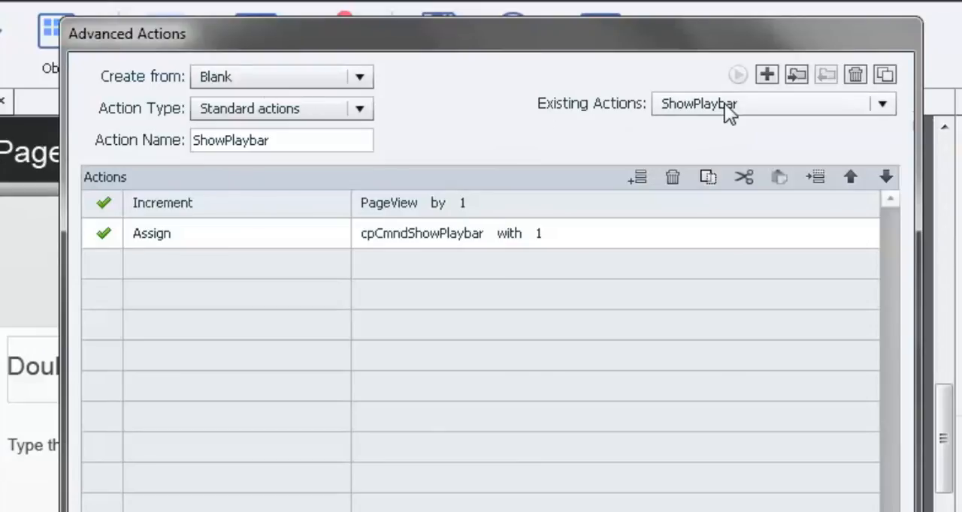
mouse_move(707, 178)
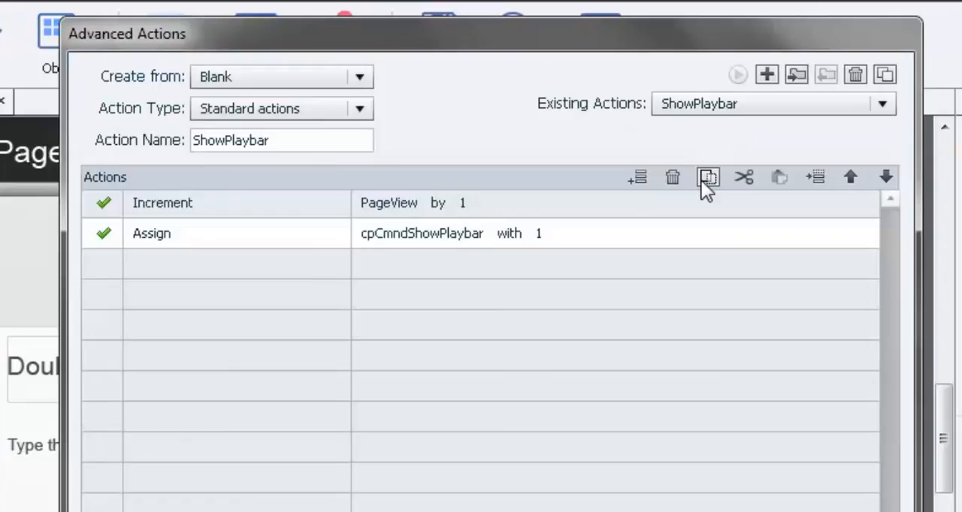
mouse_move(707, 177)
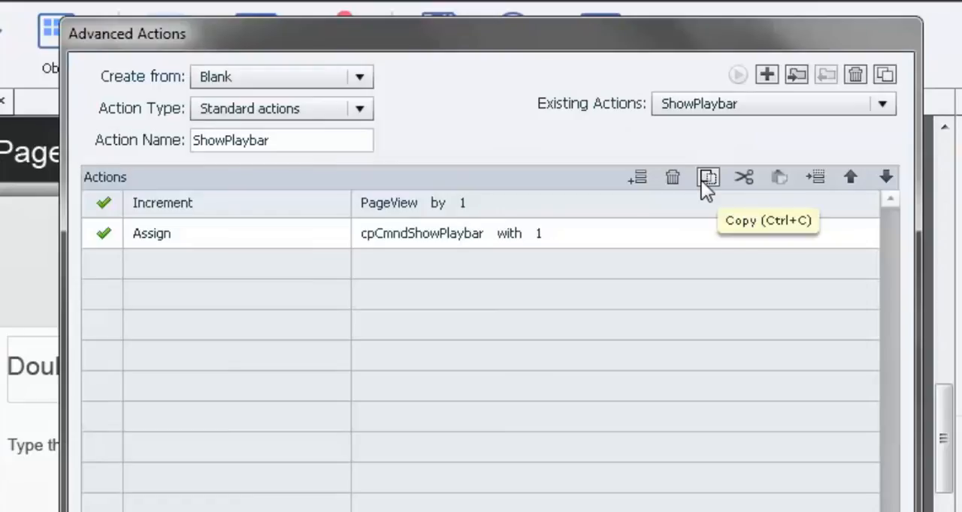
mouse_move(885, 75)
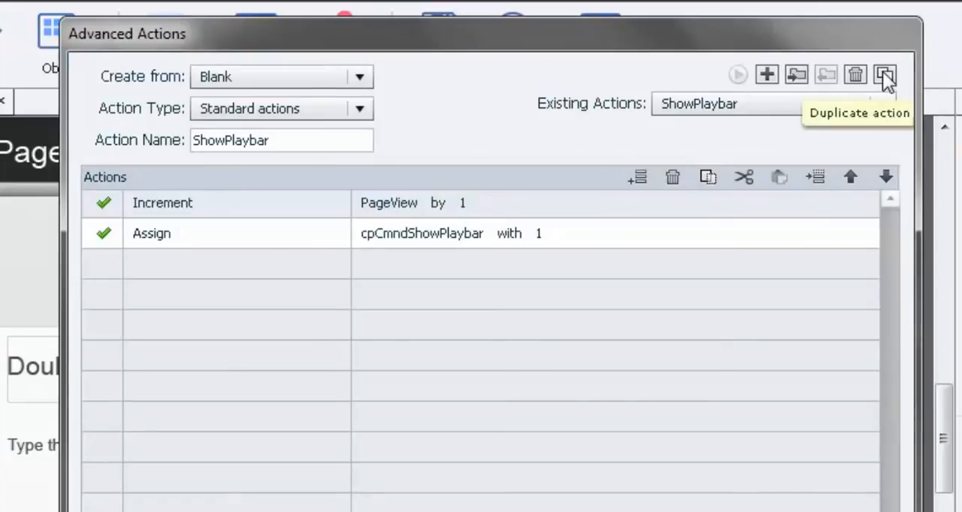
Duplicate ShowPlaybar as 'HiPlaybar' assigning the literal value 0, and save the updated script.
click(885, 75)
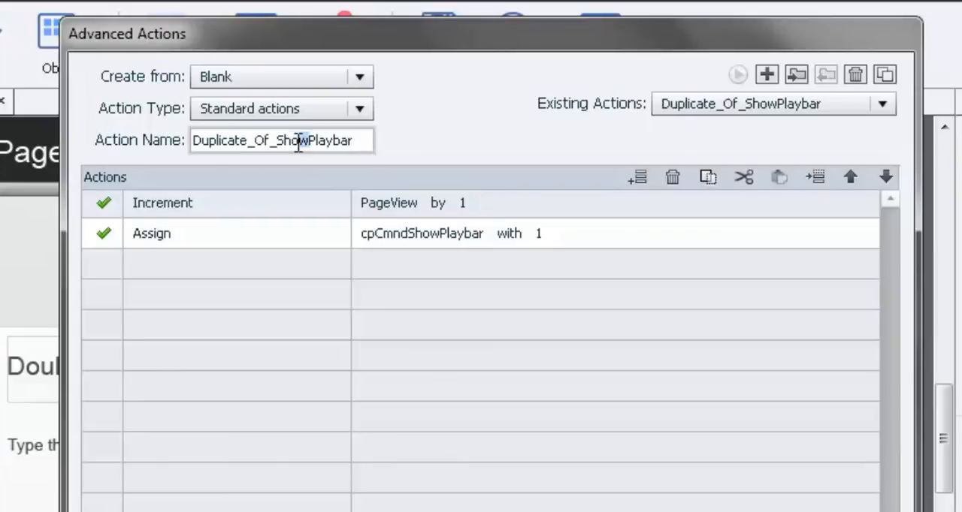
text(HiPlaybar)
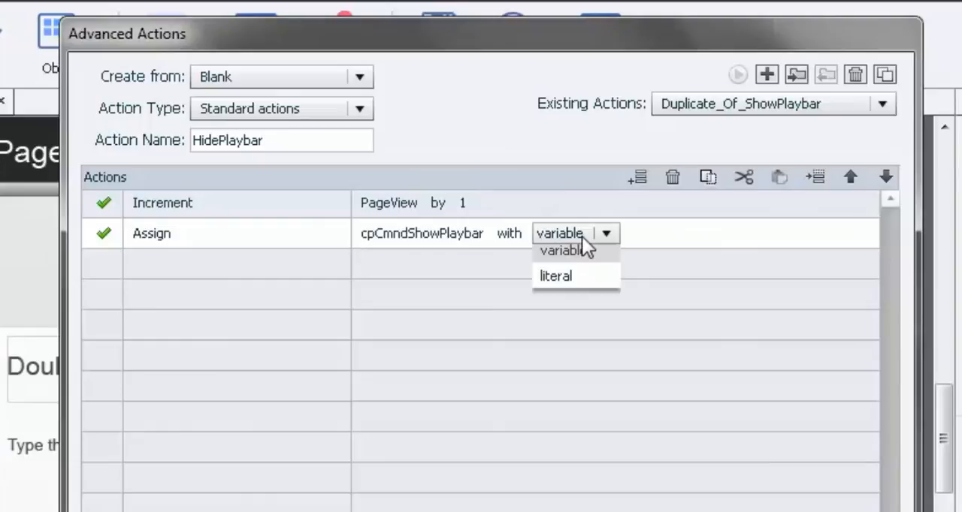
click(555, 276)
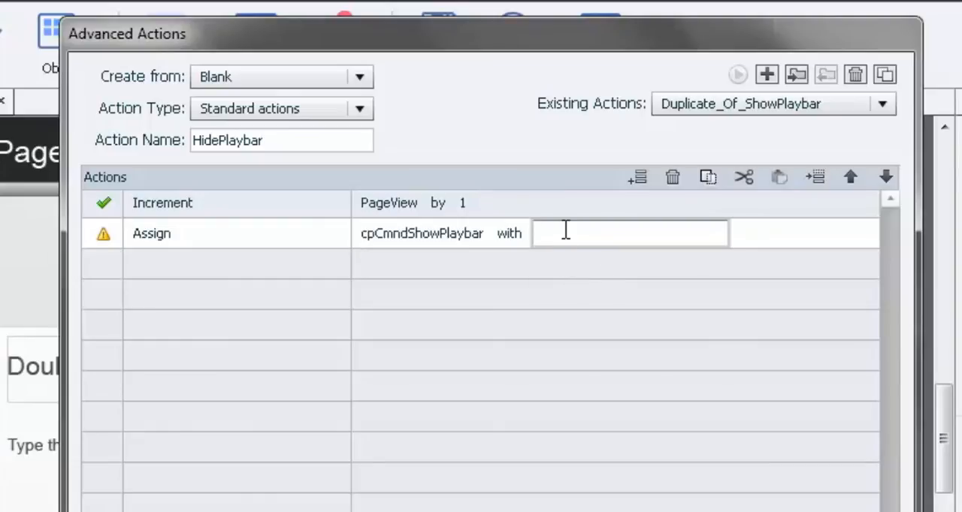
text(0)
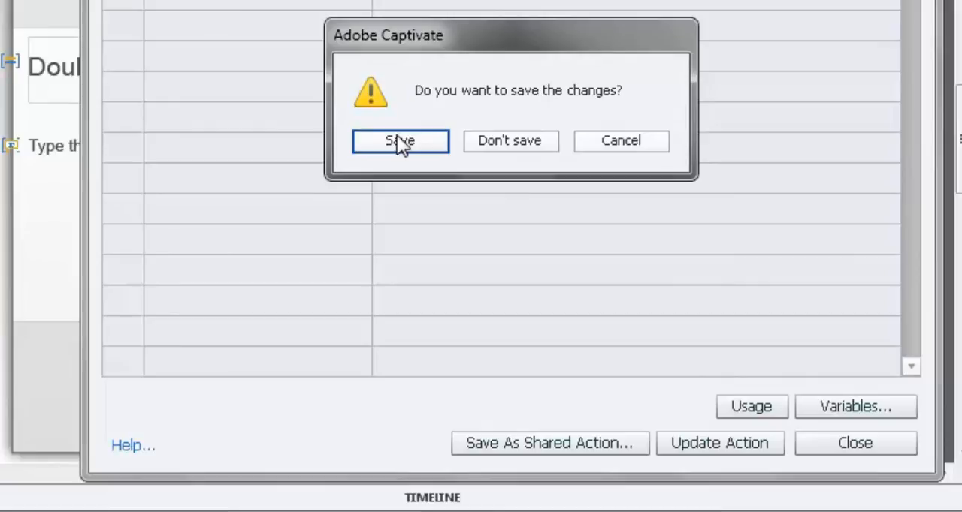
click(400, 140)
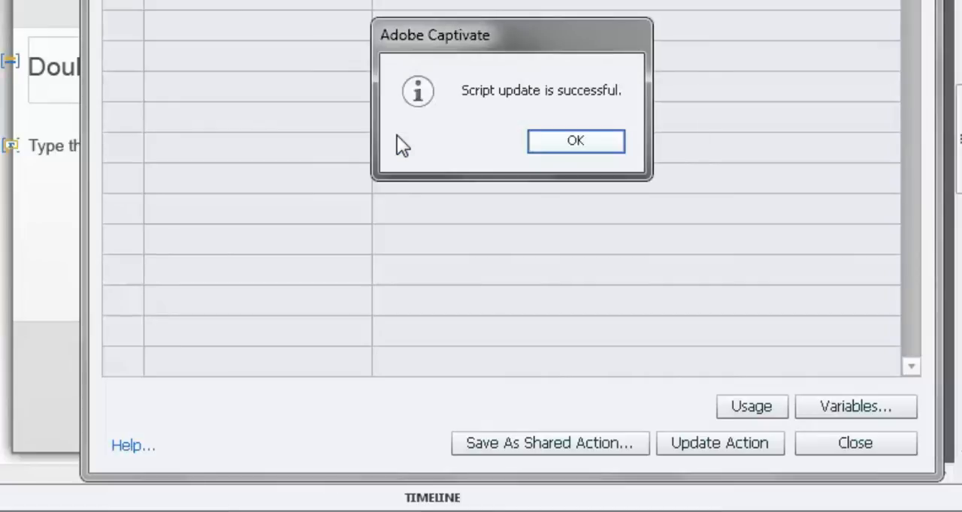
click(575, 141)
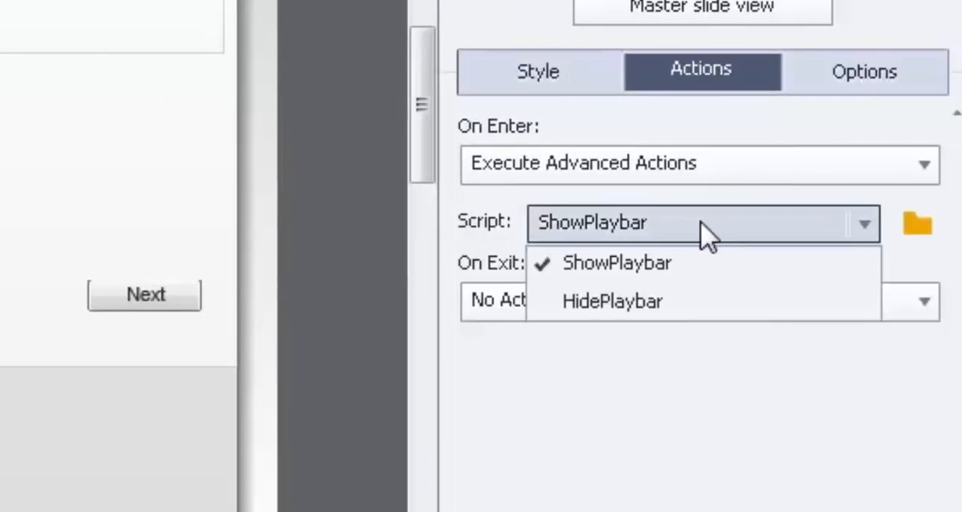
Run HidePlaybar on entering Page Two, then preview the whole project.
click(612, 302)
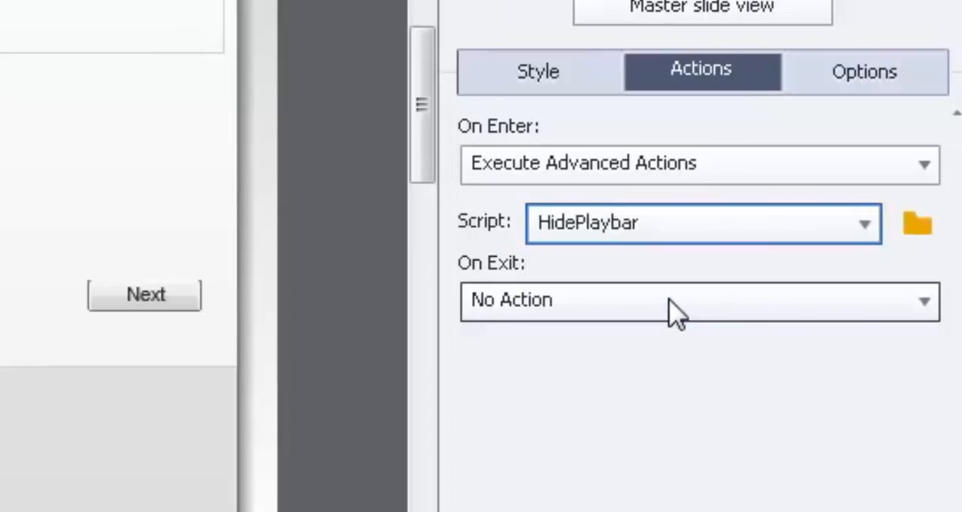
mouse_move(323, 282)
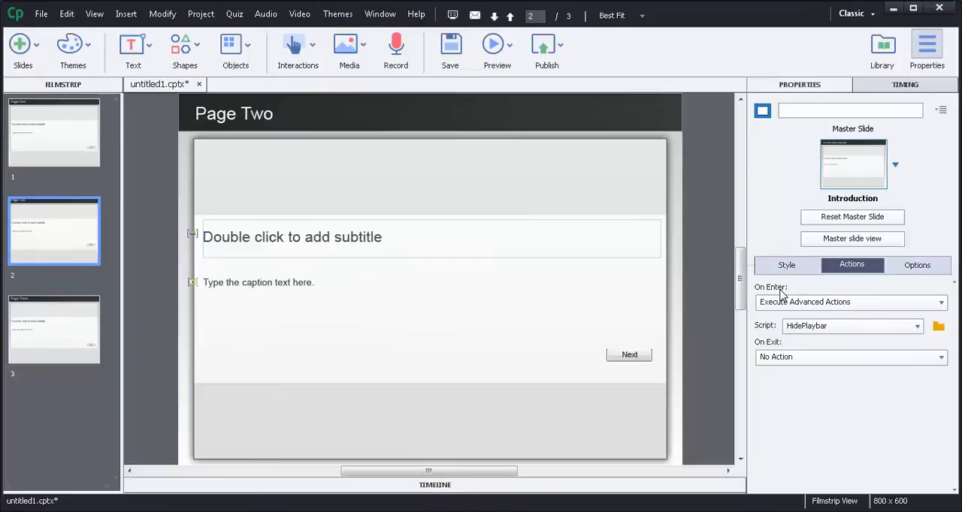
click(496, 45)
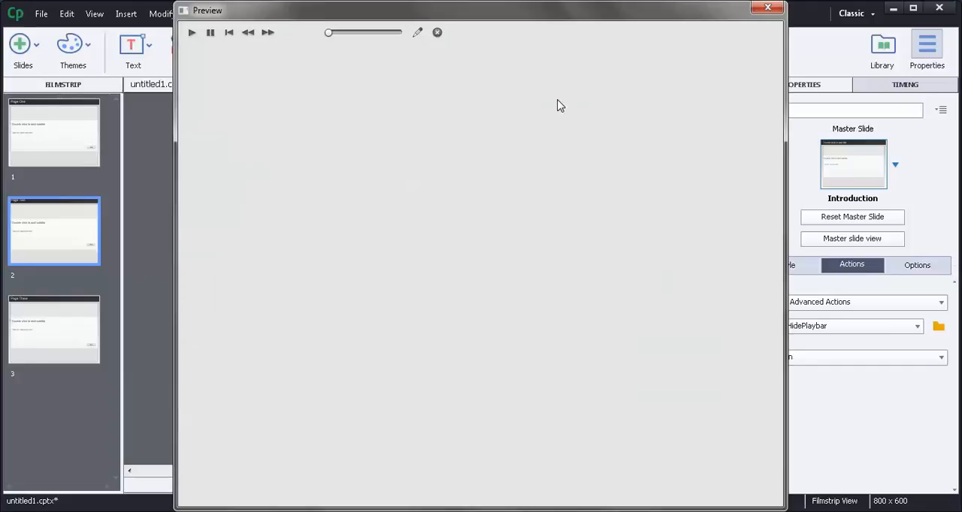
Step the preview through Page One, Two and Three, then close the preview window.
click(191, 32)
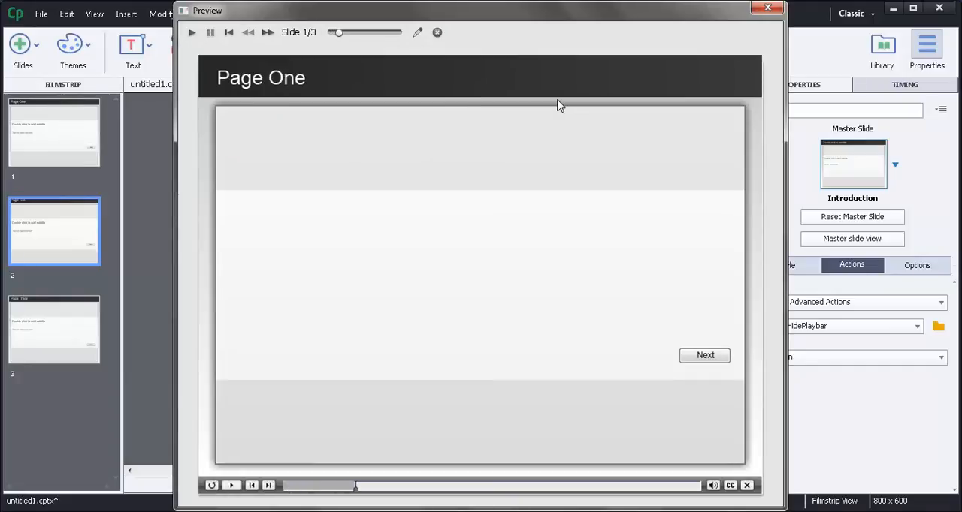
mouse_move(705, 355)
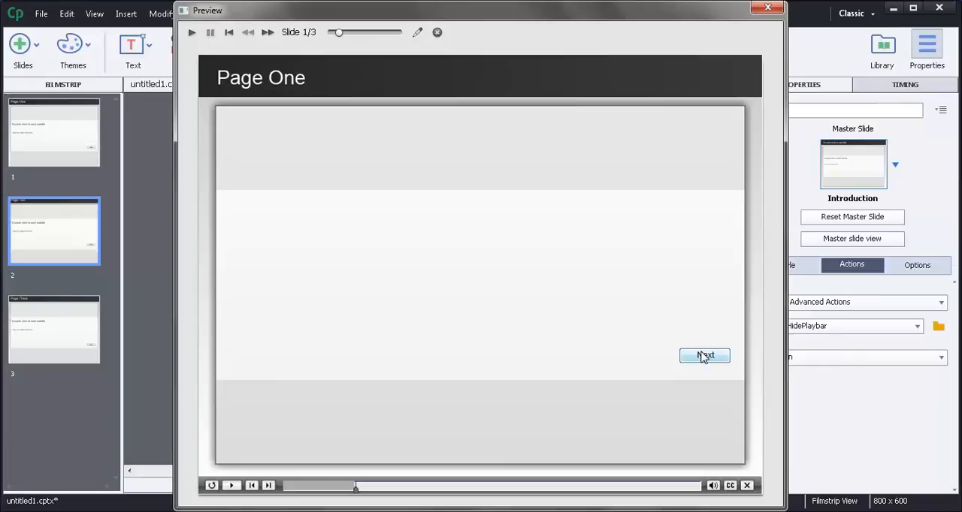
click(704, 356)
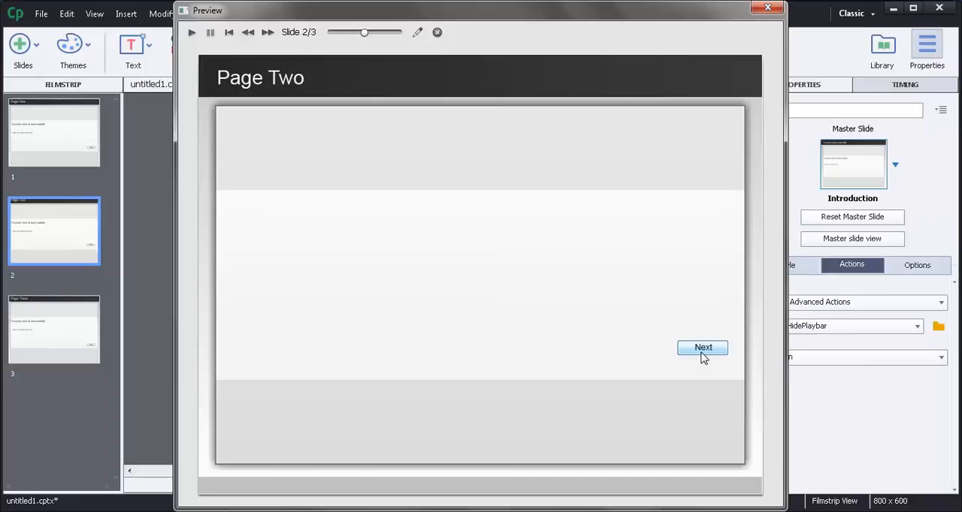
click(703, 347)
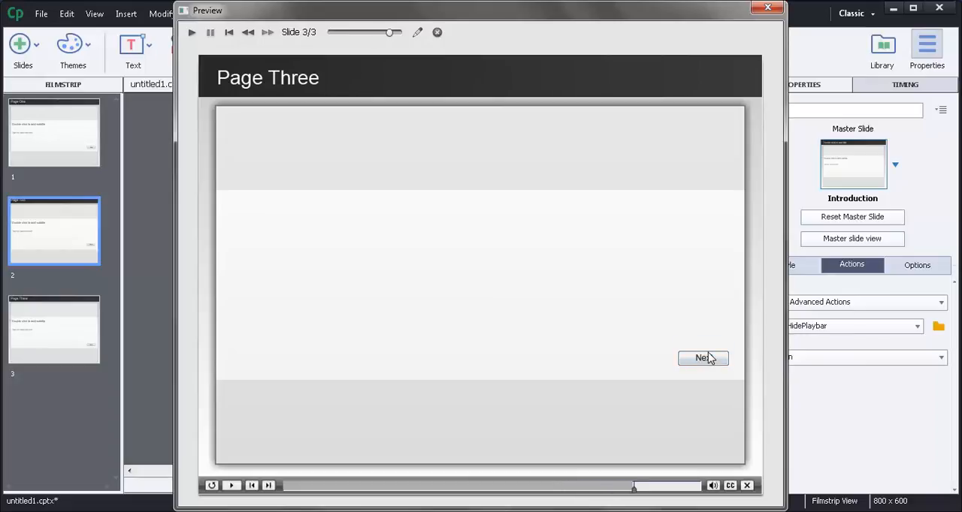
mouse_move(746, 263)
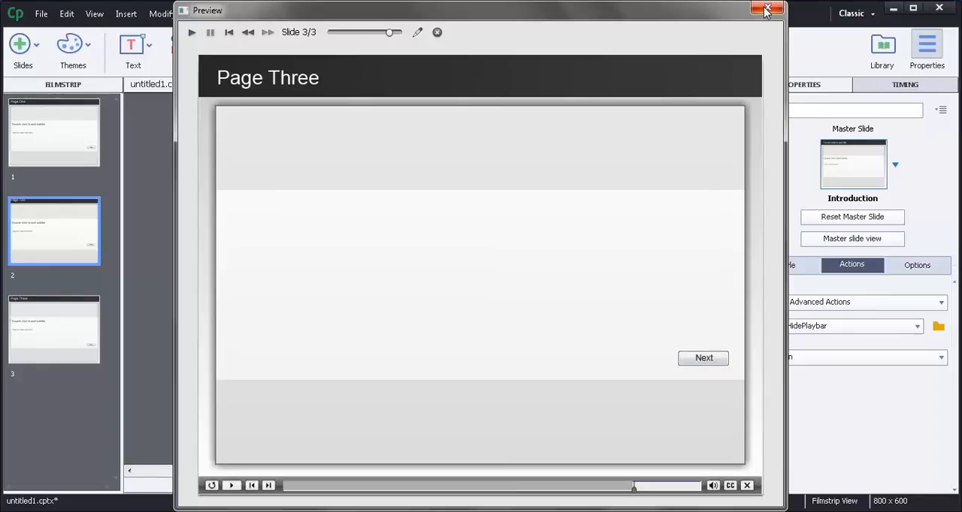
click(767, 8)
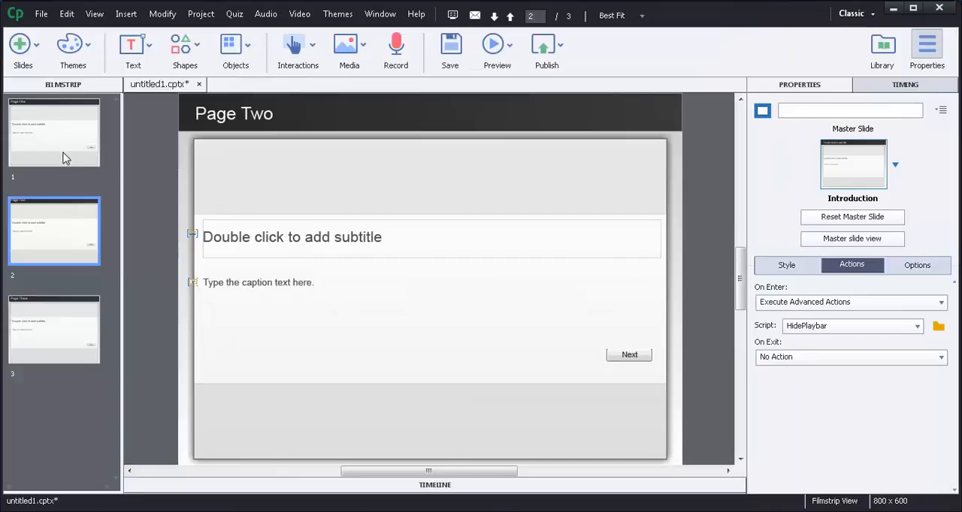
Insert the $$PageView$$ user variable into Page One's subtitle.
click(54, 132)
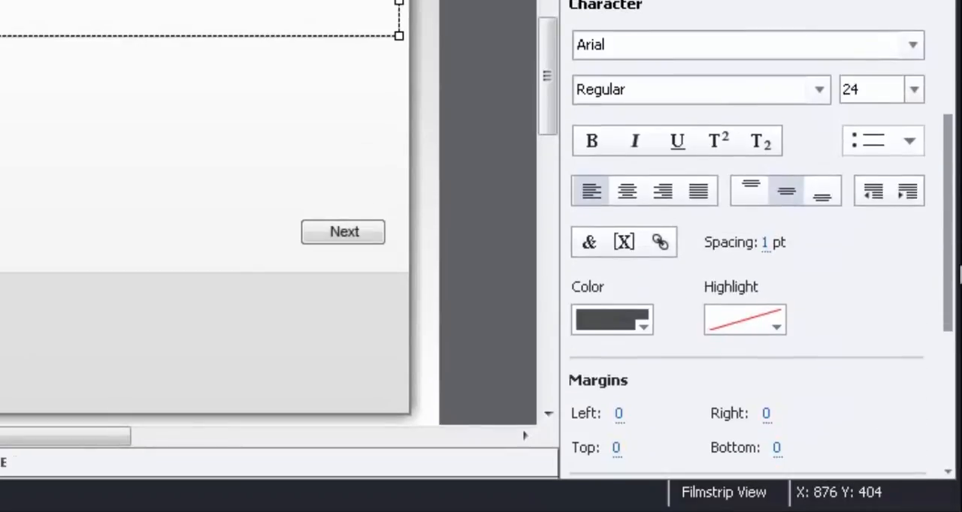
click(623, 242)
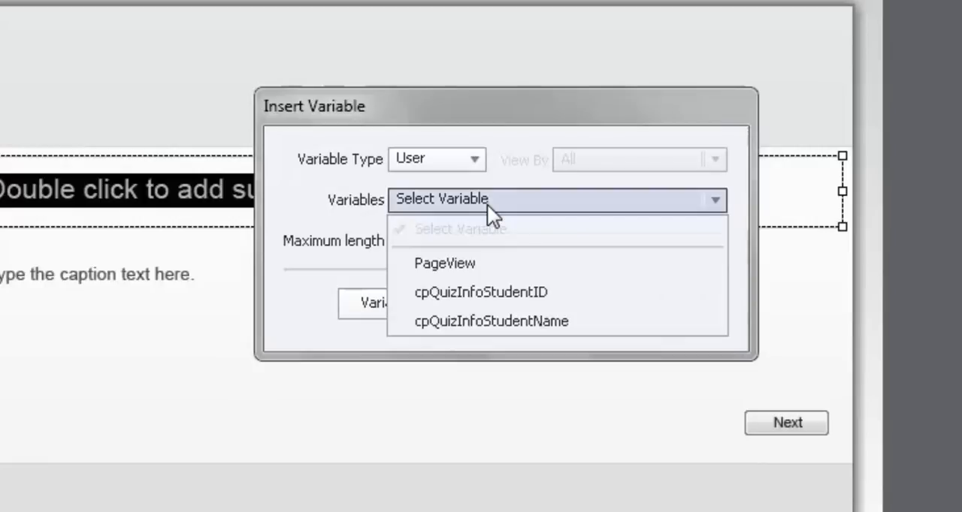
click(445, 262)
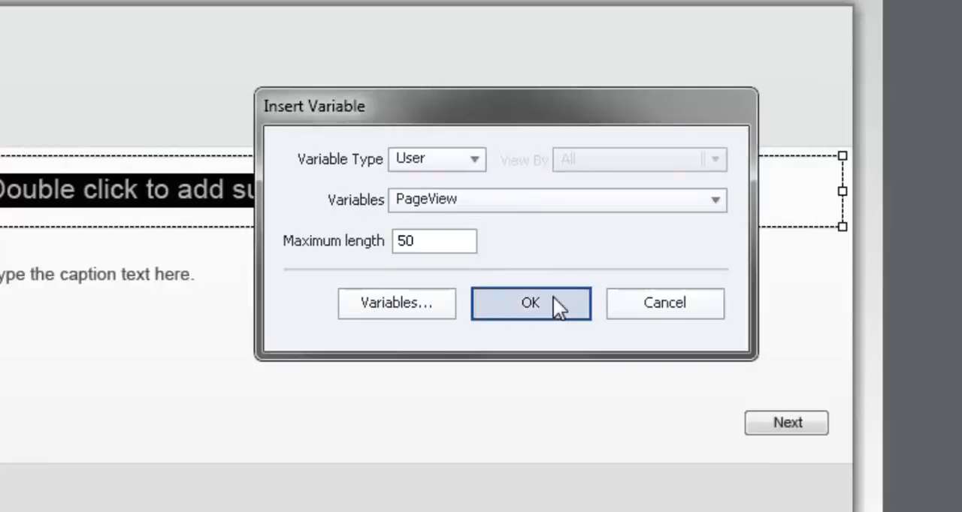
click(531, 302)
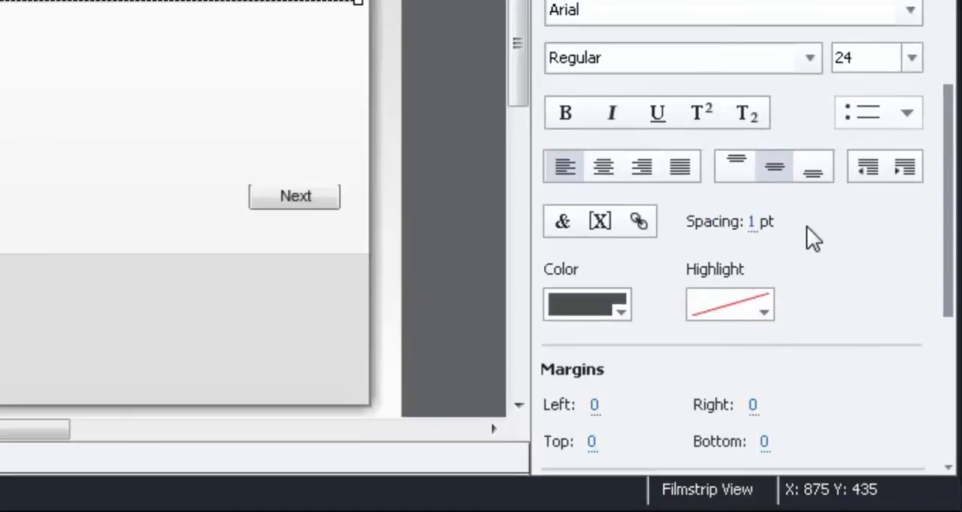
Insert $$PageView$$ into the remaining slides' subtitles and launch a project preview.
click(599, 221)
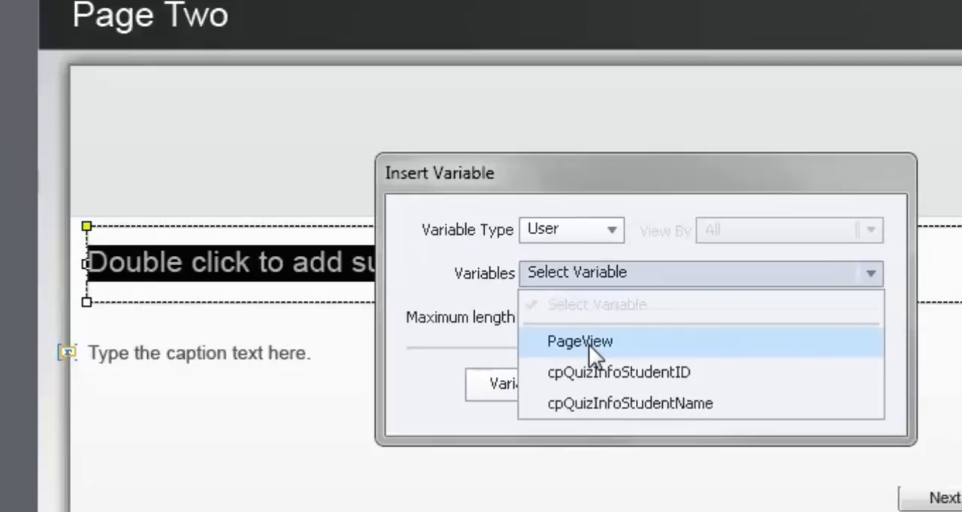
click(580, 341)
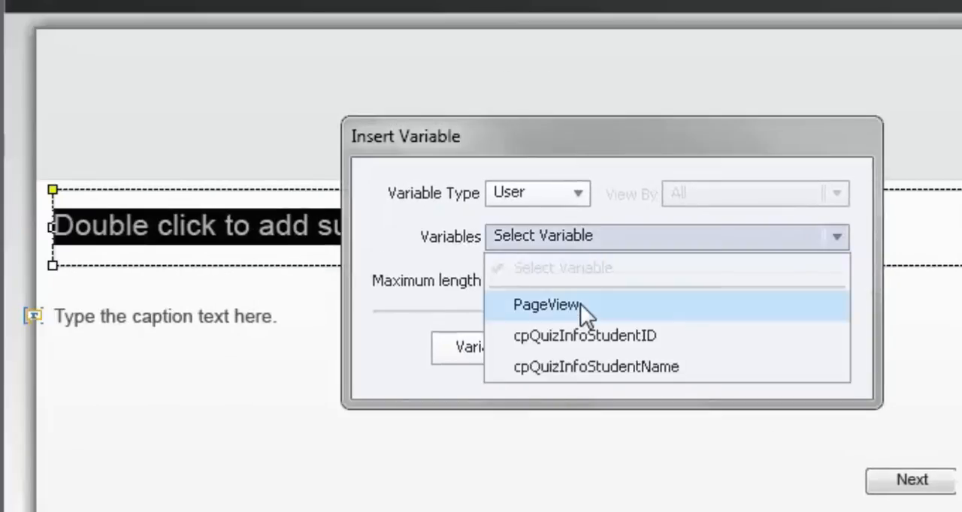
click(544, 305)
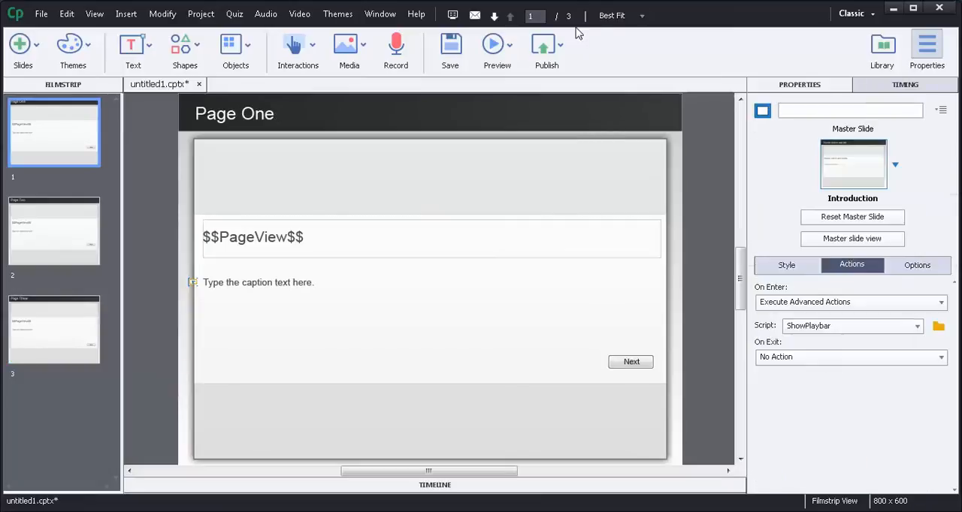
click(496, 48)
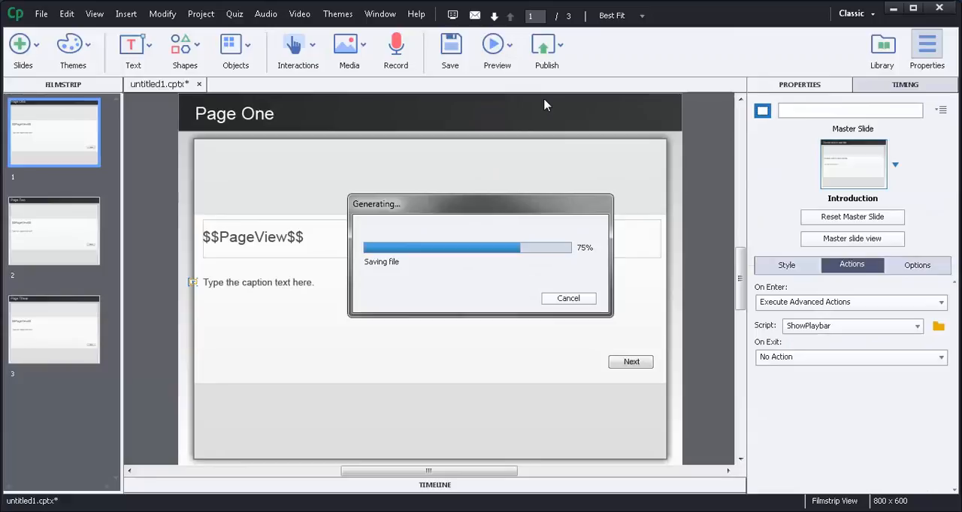
Preview the project, advancing slides so the page counter shows 1, 2, then 3.
click(496, 45)
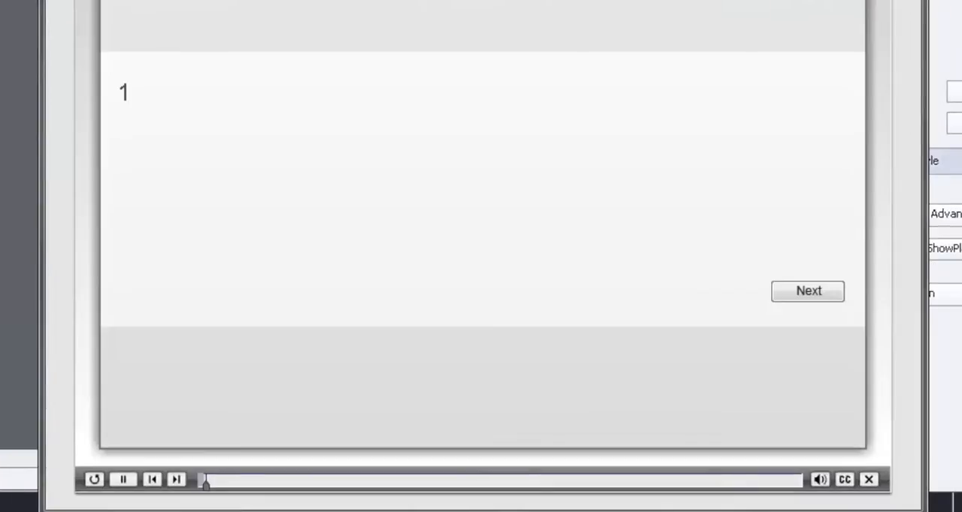
click(123, 479)
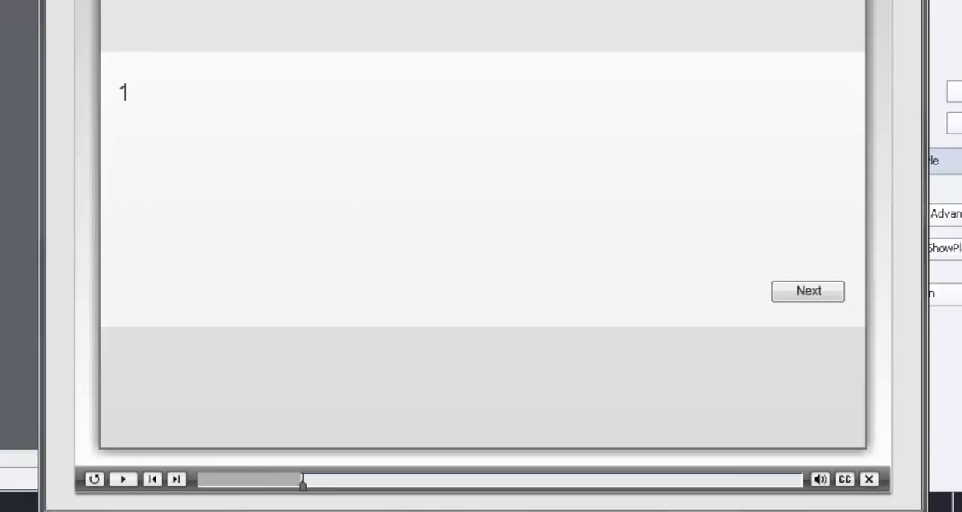
mouse_move(367, 336)
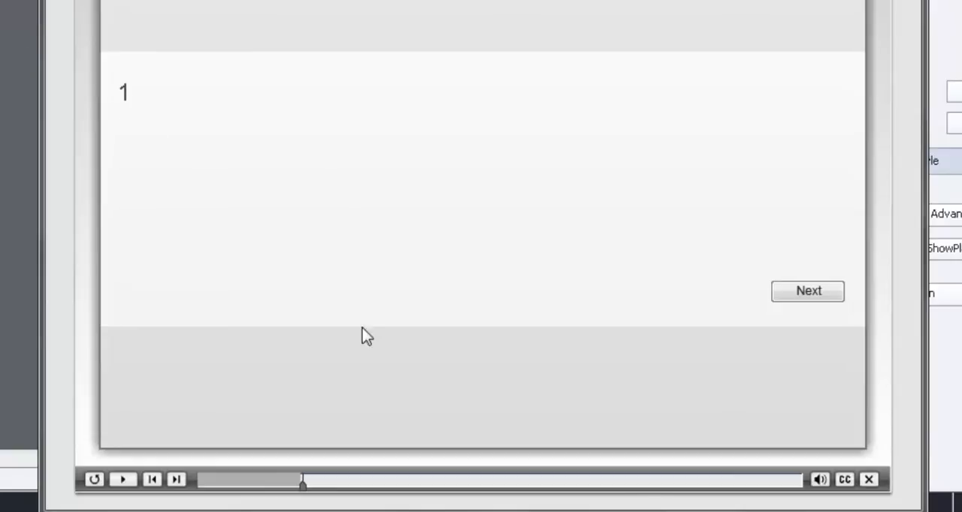
mouse_move(808, 290)
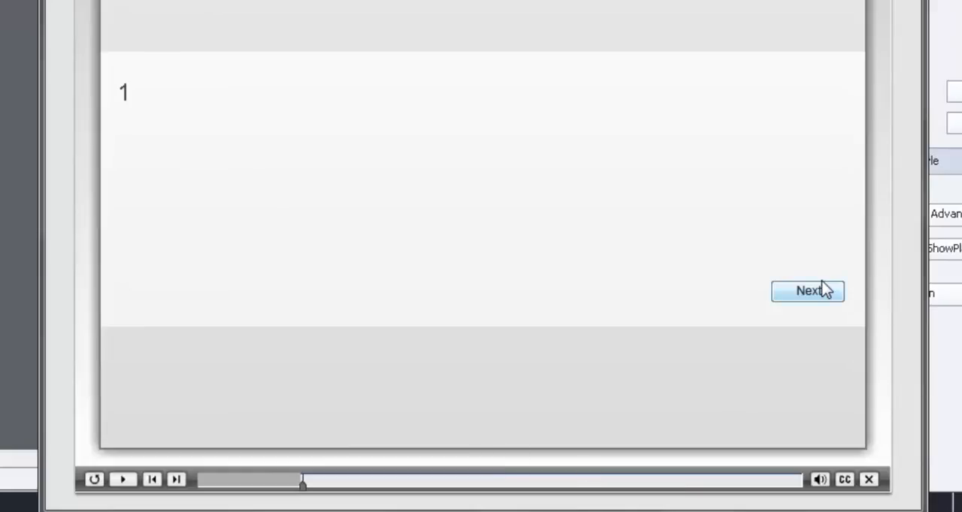
click(807, 292)
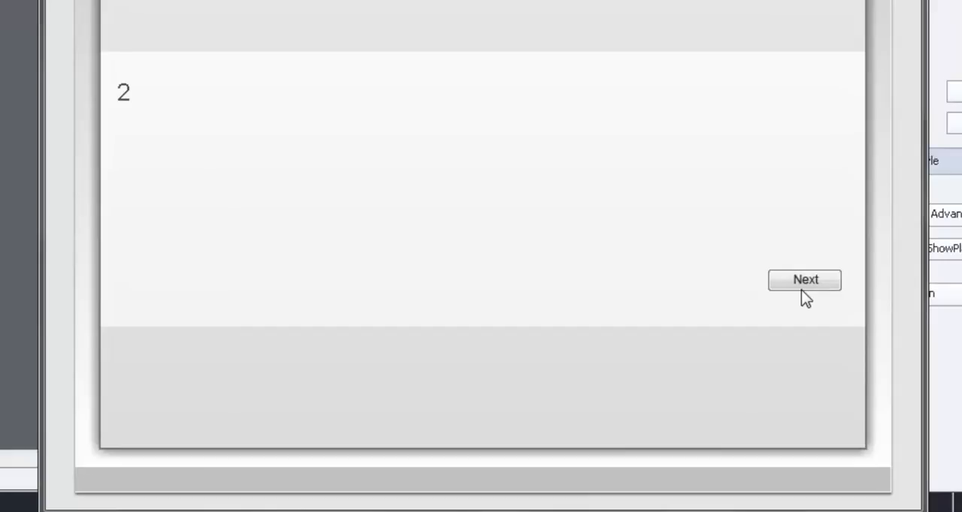
click(803, 279)
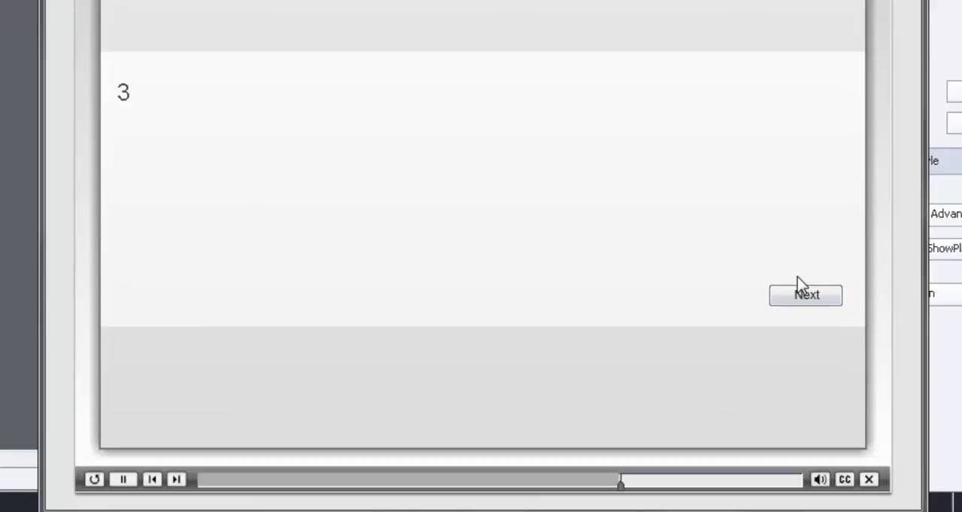
click(122, 480)
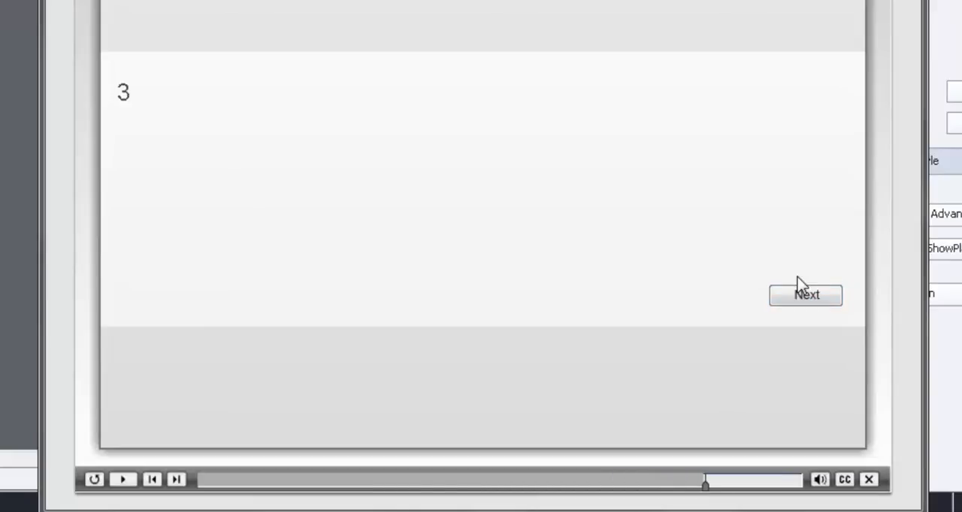
mouse_move(661, 73)
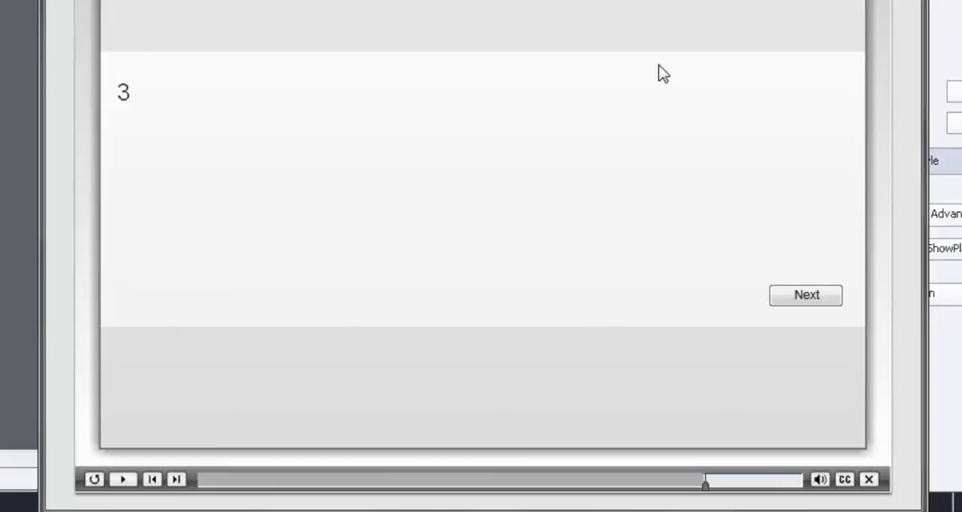